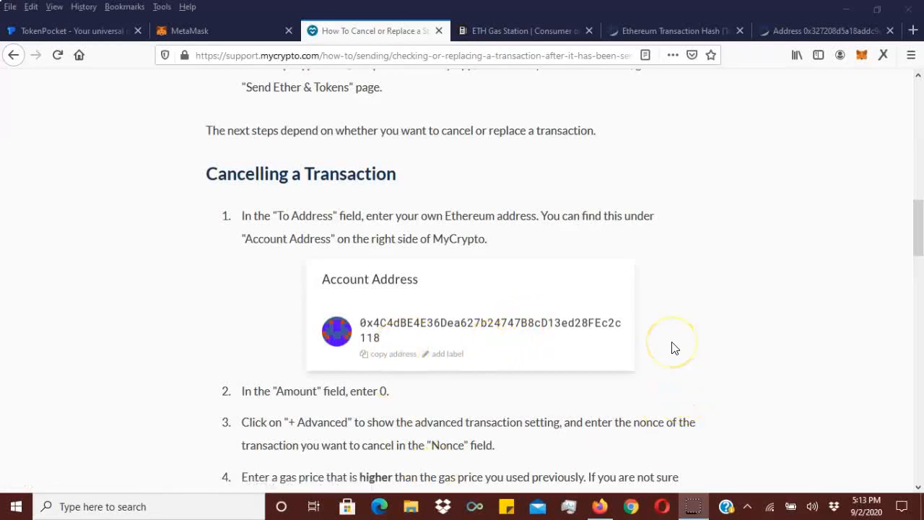
{"action": "mouse_move", "coordinate": [675, 307]}
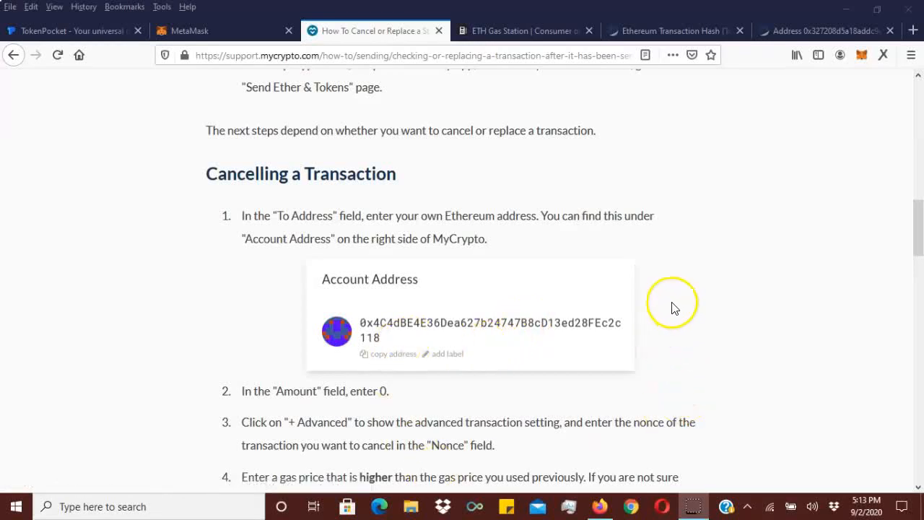
{"action": "mouse_move", "coordinate": [662, 232]}
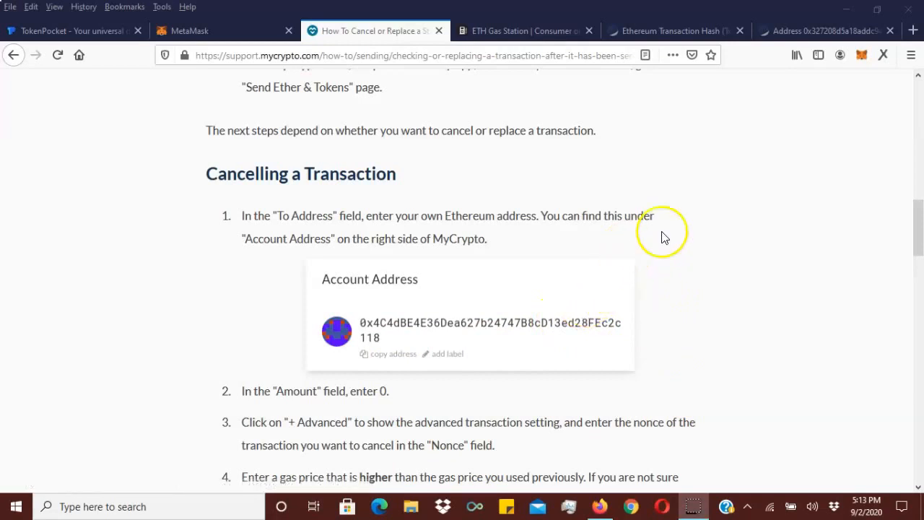
{"action": "mouse_move", "coordinate": [718, 311]}
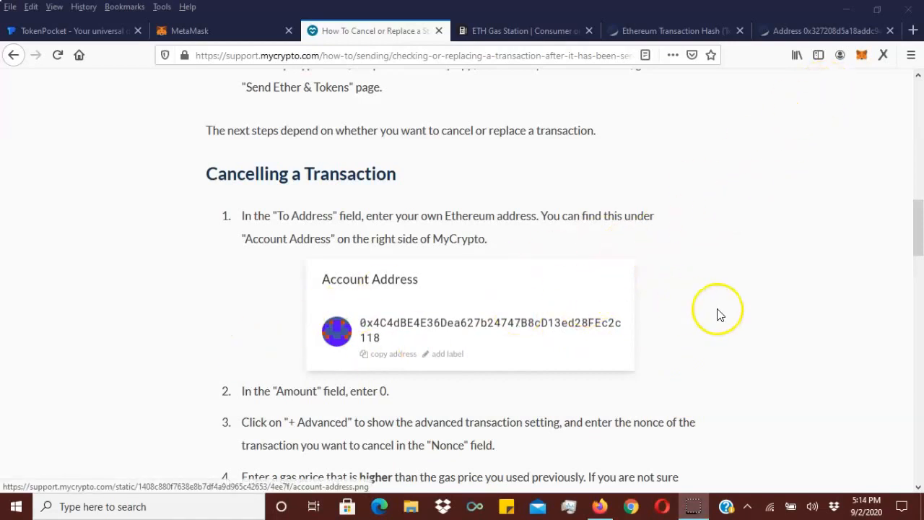
{"action": "mouse_move", "coordinate": [719, 314]}
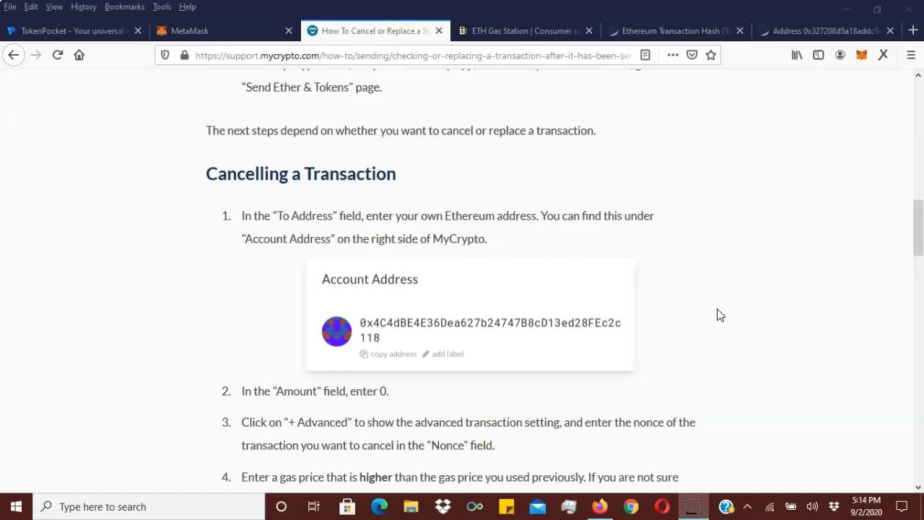
{"action": "mouse_move", "coordinate": [672, 305]}
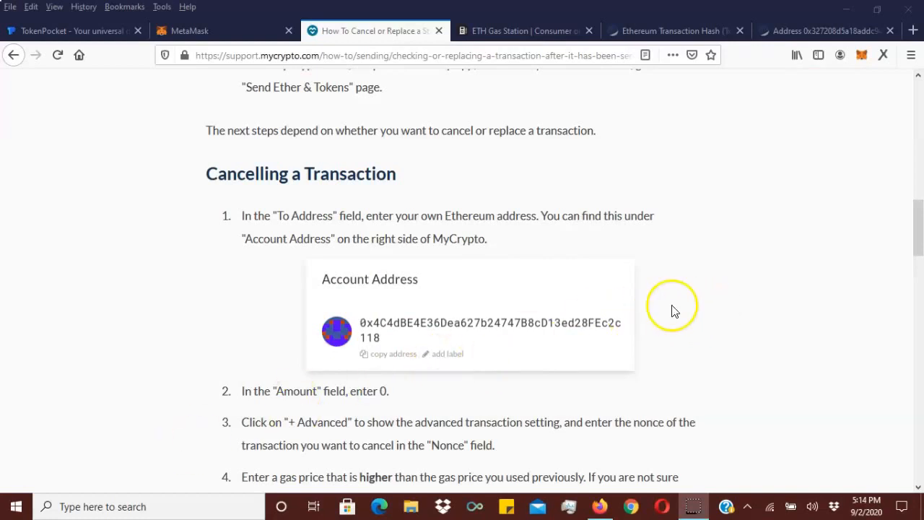
{"action": "mouse_move", "coordinate": [671, 308]}
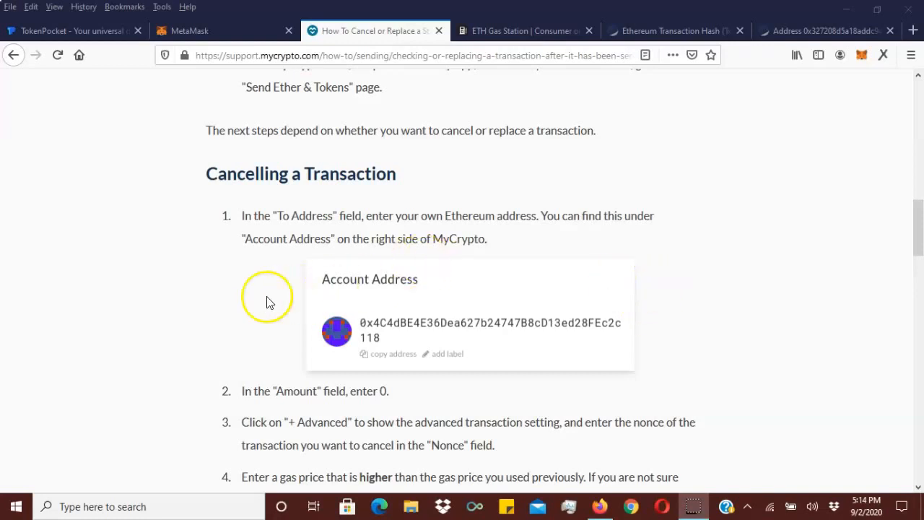
{"action": "mouse_move", "coordinate": [577, 255]}
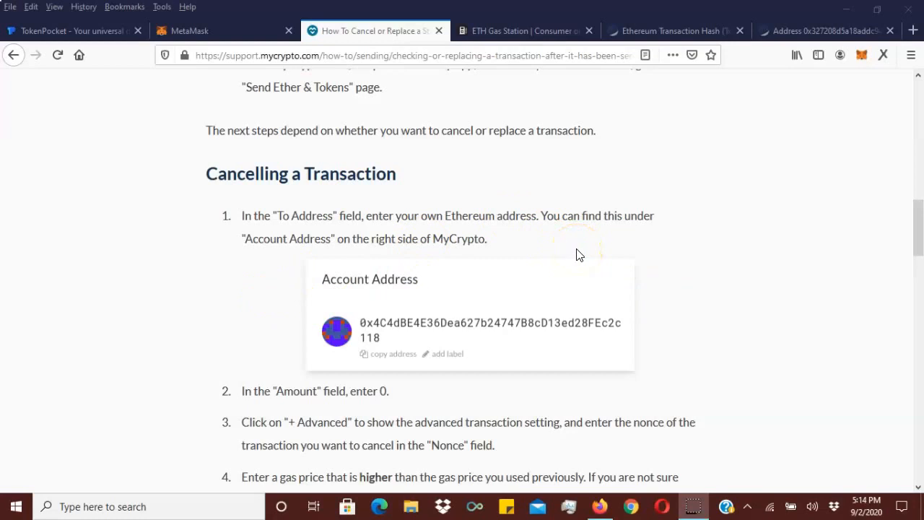
{"action": "mouse_move", "coordinate": [646, 230]}
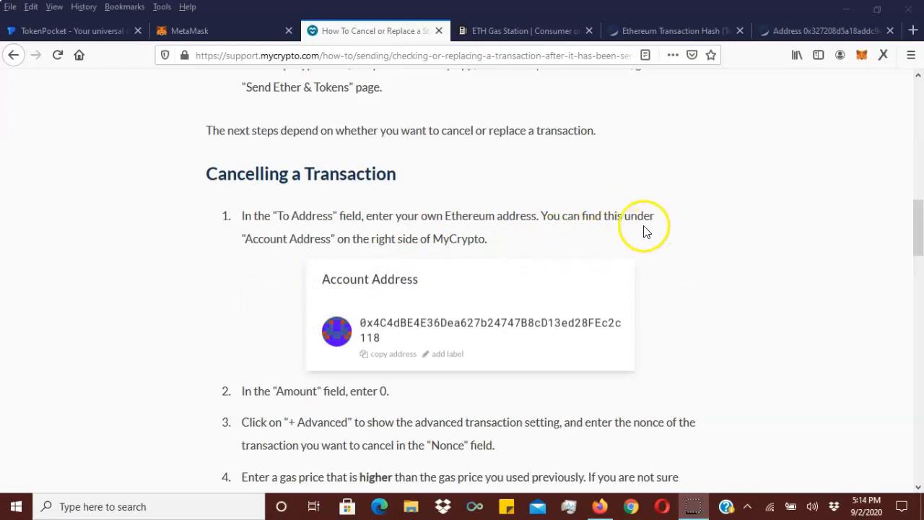
Open the MetaMask popup to see the 0.0491 ETH balance and pending Withdraw
{"action": "scroll", "scroll_direction": "up", "scroll_amount": 3}
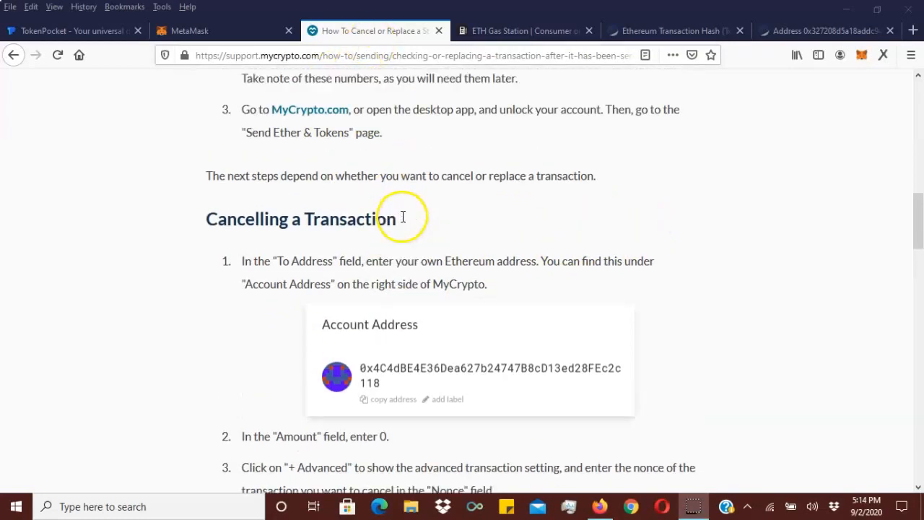
{"action": "scroll", "scroll_direction": "down", "scroll_amount": 3}
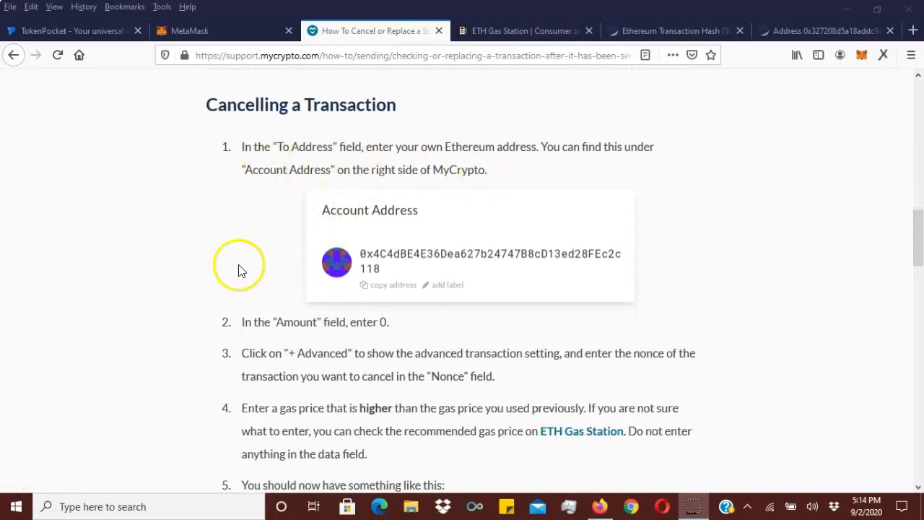
{"action": "mouse_move", "coordinate": [303, 245]}
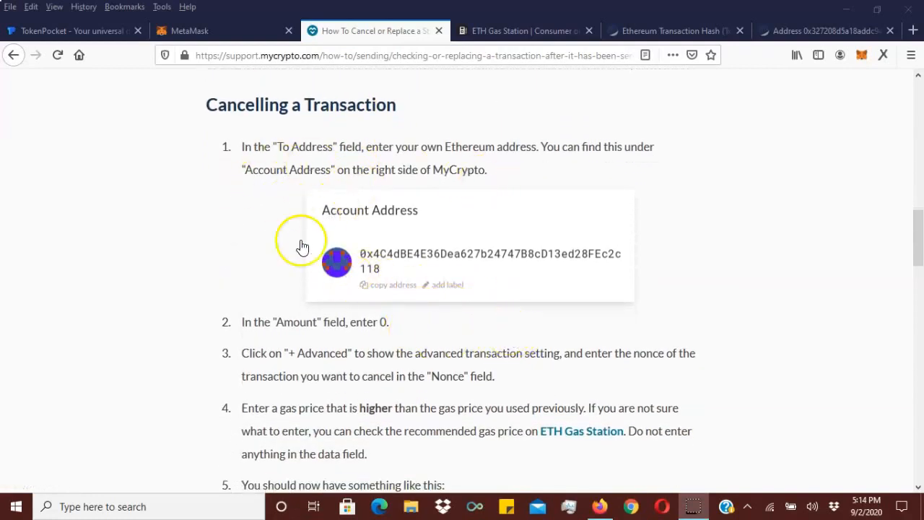
{"action": "scroll", "scroll_direction": "up", "scroll_amount": 3}
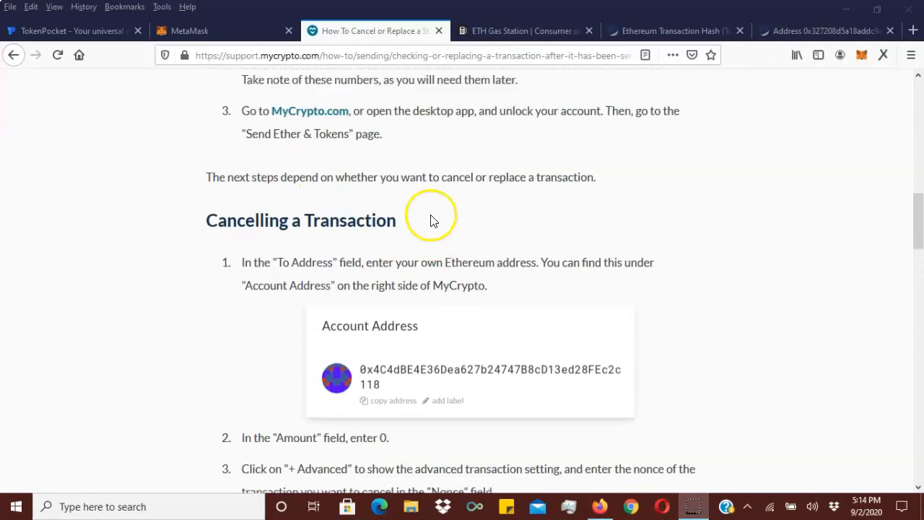
{"action": "scroll", "scroll_direction": "down", "scroll_amount": 3}
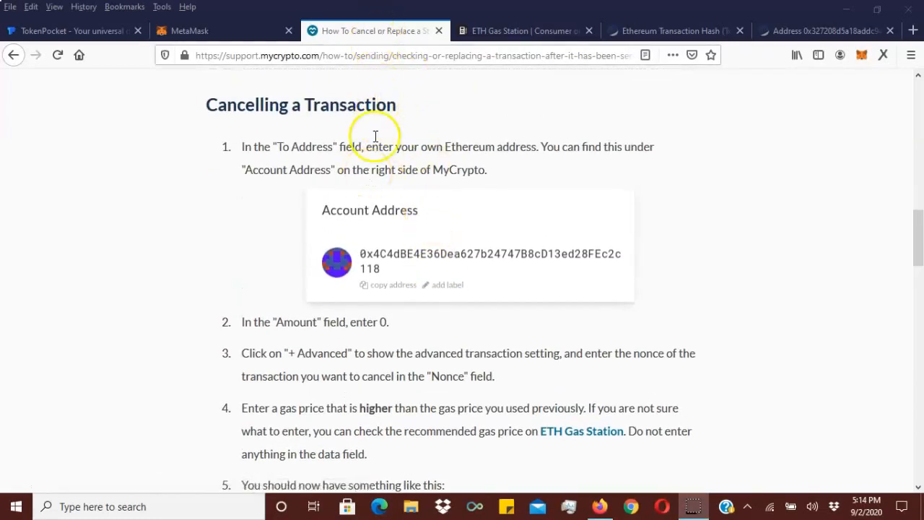
{"action": "mouse_move", "coordinate": [405, 108]}
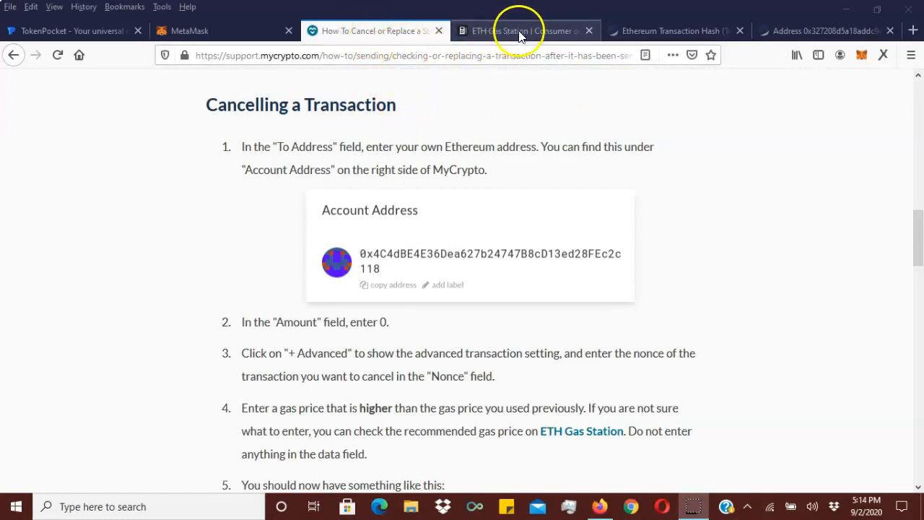
{"action": "mouse_move", "coordinate": [860, 54]}
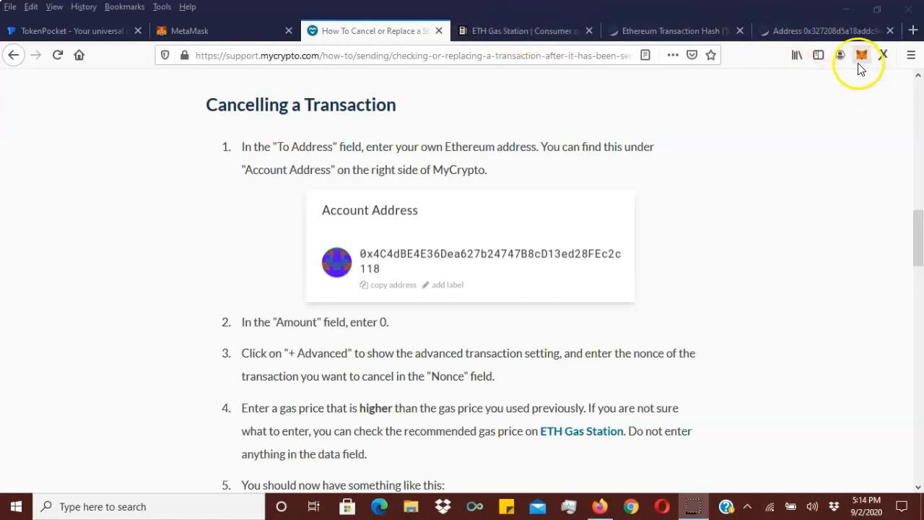
{"action": "mouse_move", "coordinate": [860, 55]}
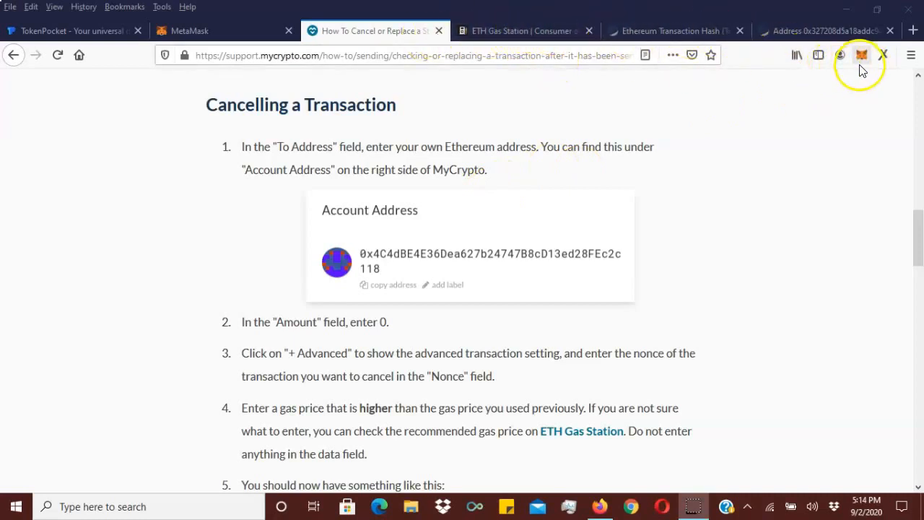
{"action": "left_click", "coordinate": [860, 55]}
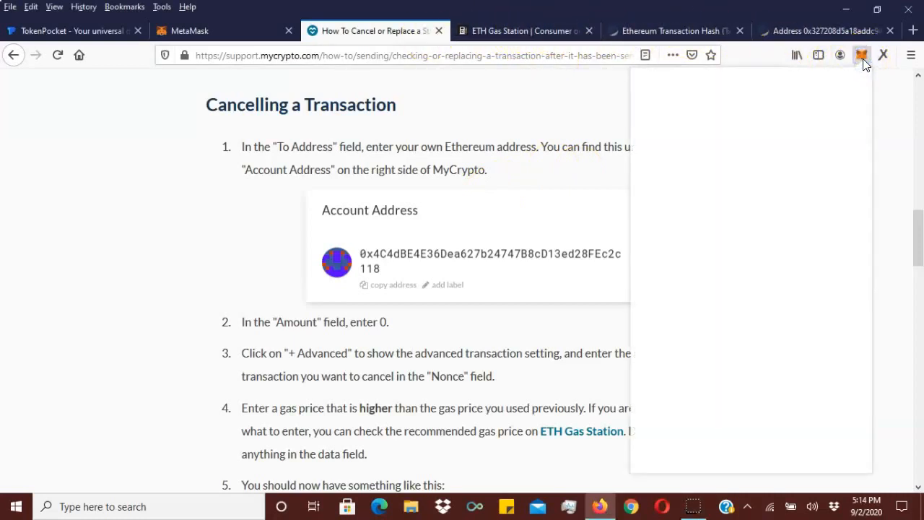
{"action": "left_click", "coordinate": [861, 55]}
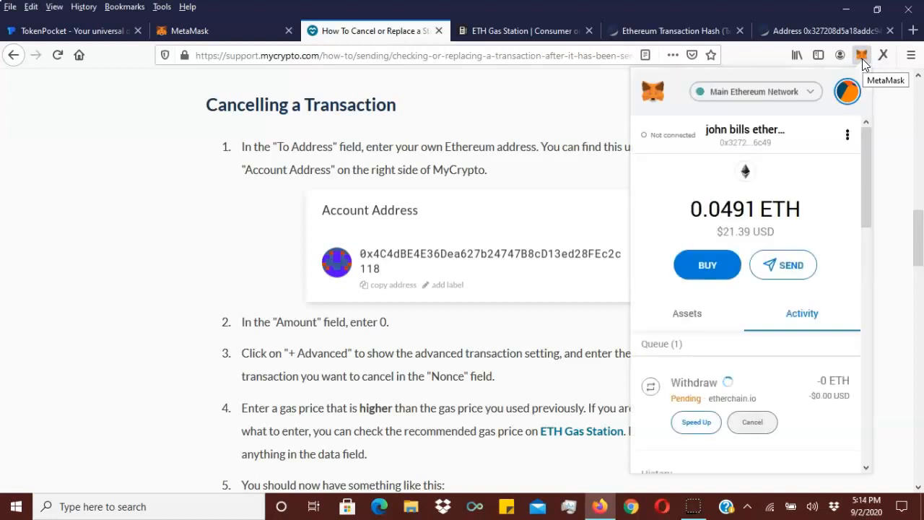
{"action": "mouse_move", "coordinate": [710, 376]}
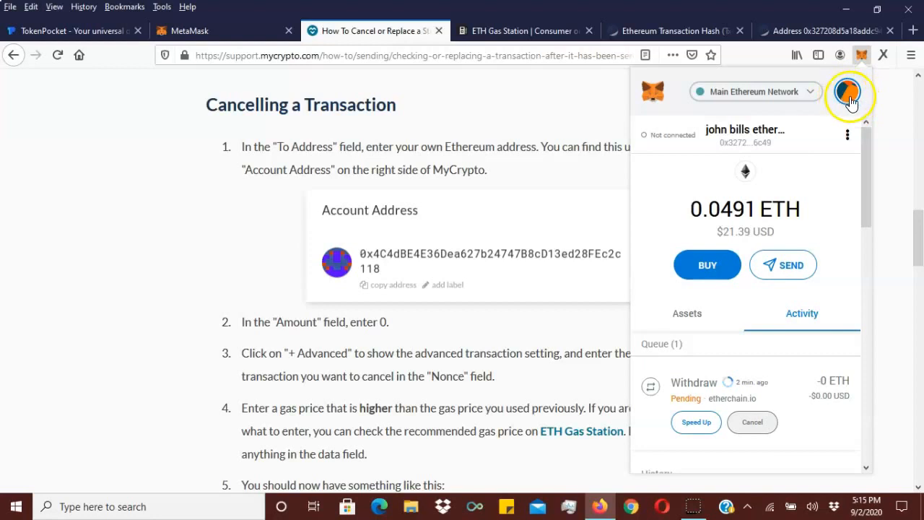
{"action": "mouse_move", "coordinate": [671, 453]}
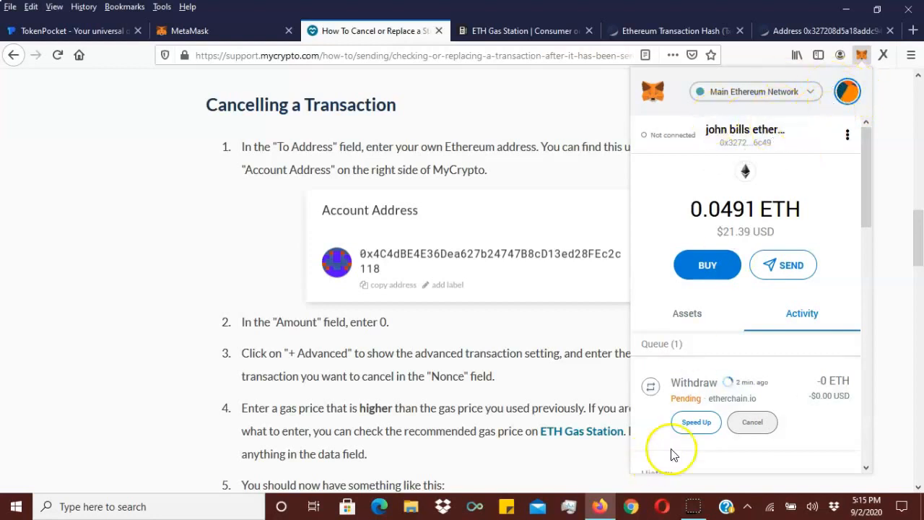
{"action": "mouse_move", "coordinate": [847, 91]}
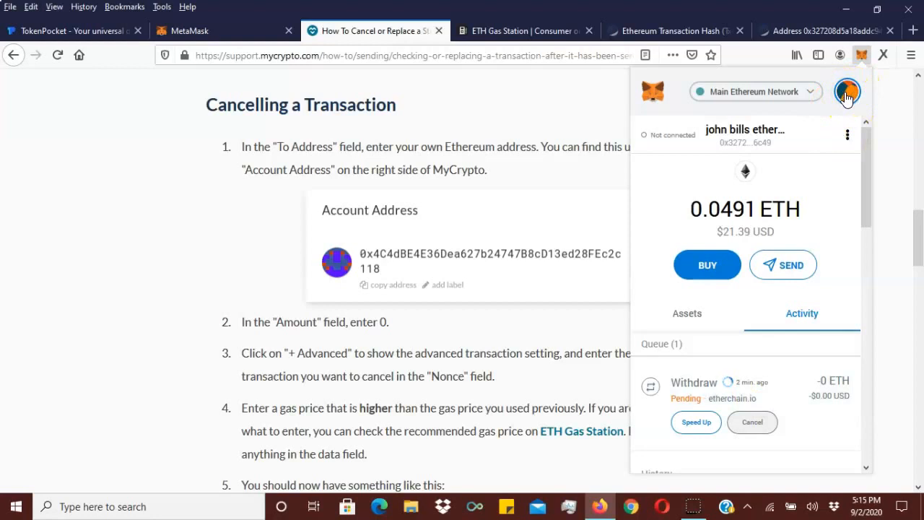
Go to MetaMask's Advanced settings from the account menu
{"action": "left_click", "coordinate": [847, 90]}
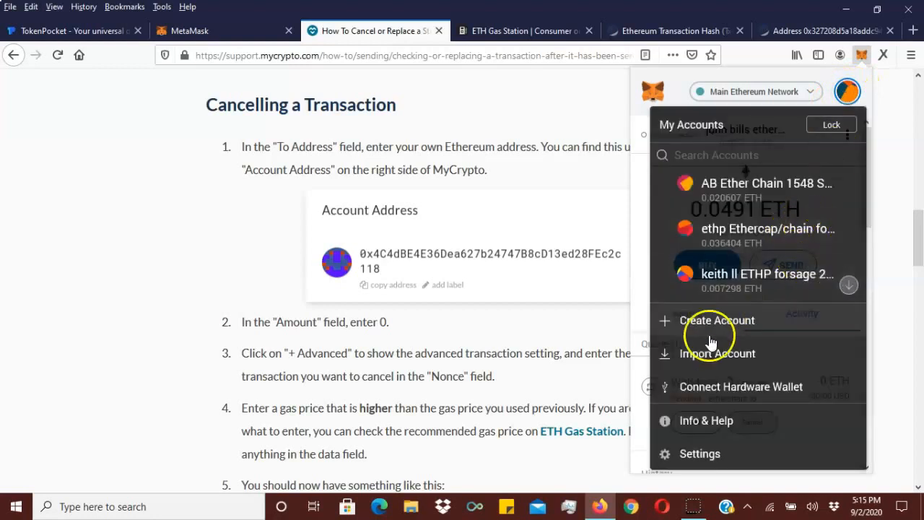
{"action": "left_click", "coordinate": [699, 453]}
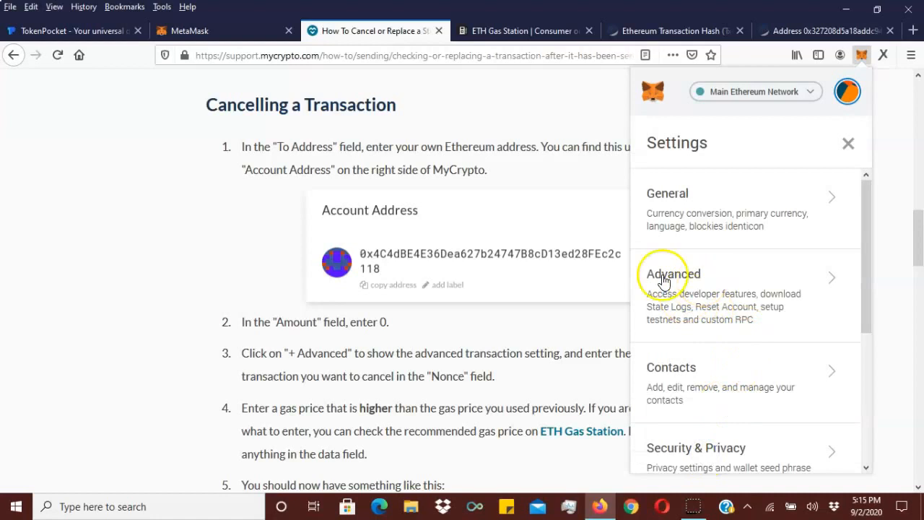
{"action": "mouse_move", "coordinate": [689, 282]}
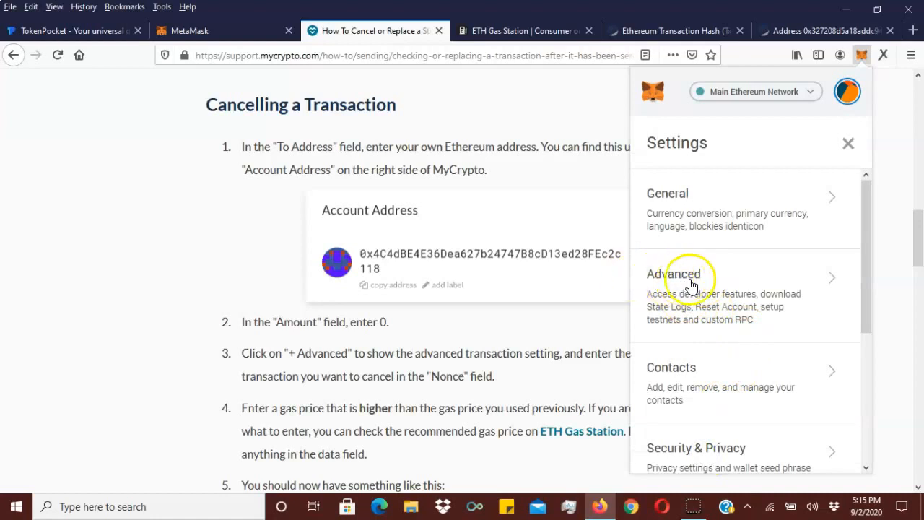
{"action": "left_click", "coordinate": [673, 274]}
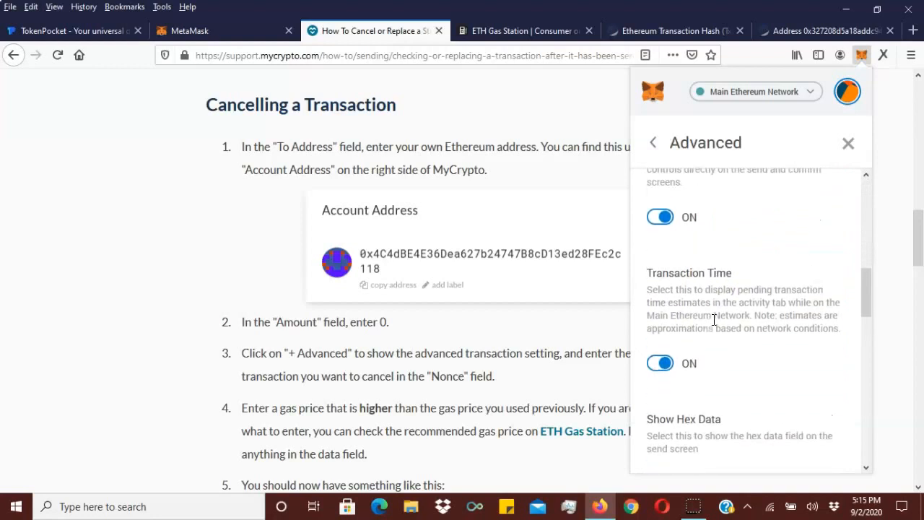
Scroll to 'Customize transaction nonce' and check that it is switched on
{"action": "scroll", "scroll_direction": "up", "scroll_amount": 3}
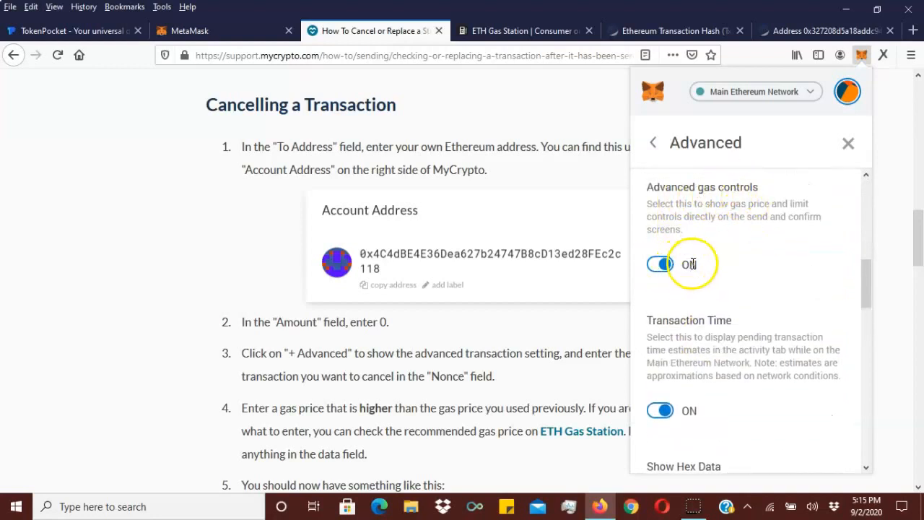
{"action": "scroll", "scroll_direction": "down", "scroll_amount": 3}
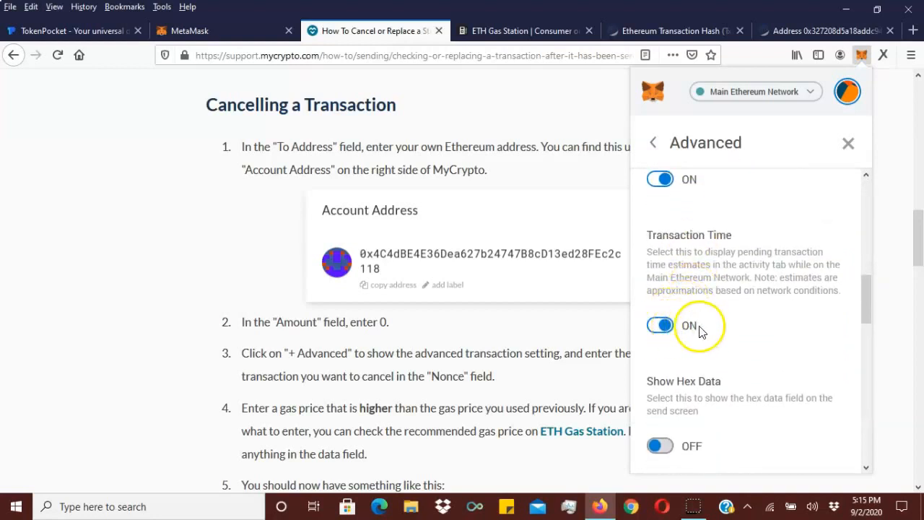
{"action": "scroll", "scroll_direction": "down", "scroll_amount": 3}
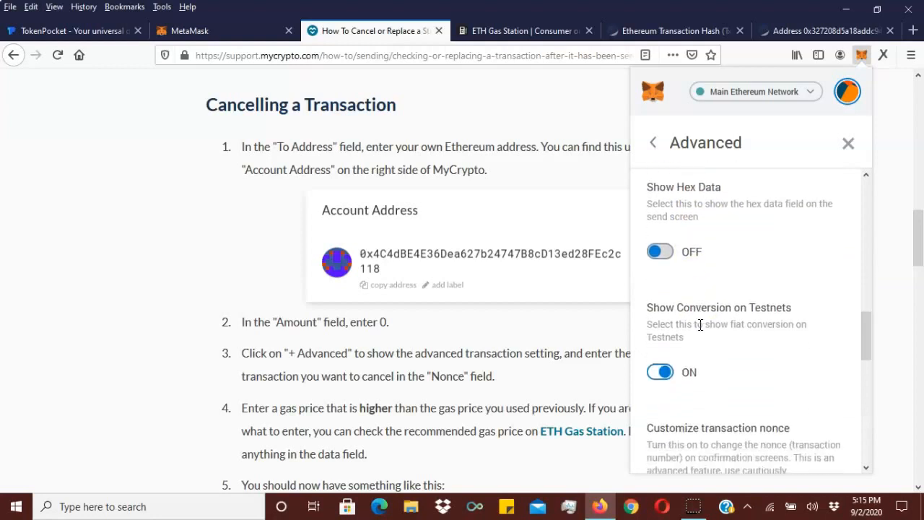
{"action": "scroll", "scroll_direction": "down", "scroll_amount": 3}
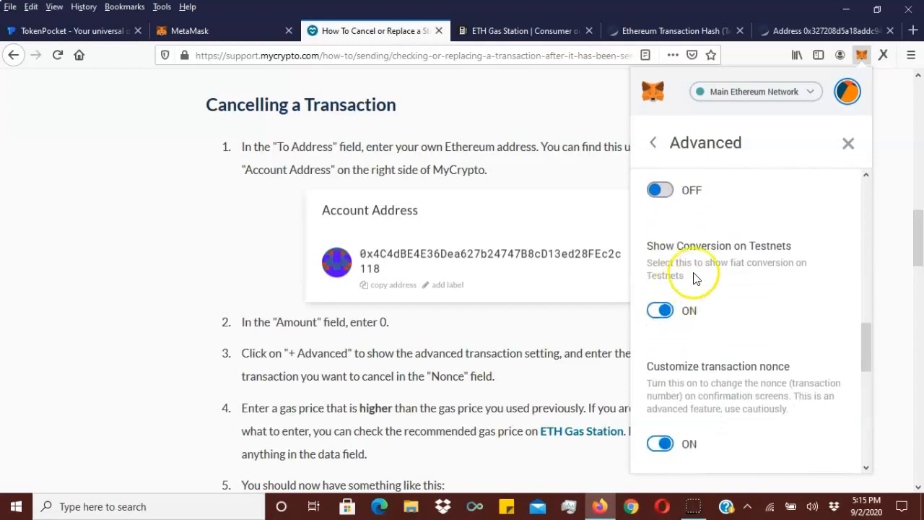
{"action": "scroll", "scroll_direction": "down", "scroll_amount": 3}
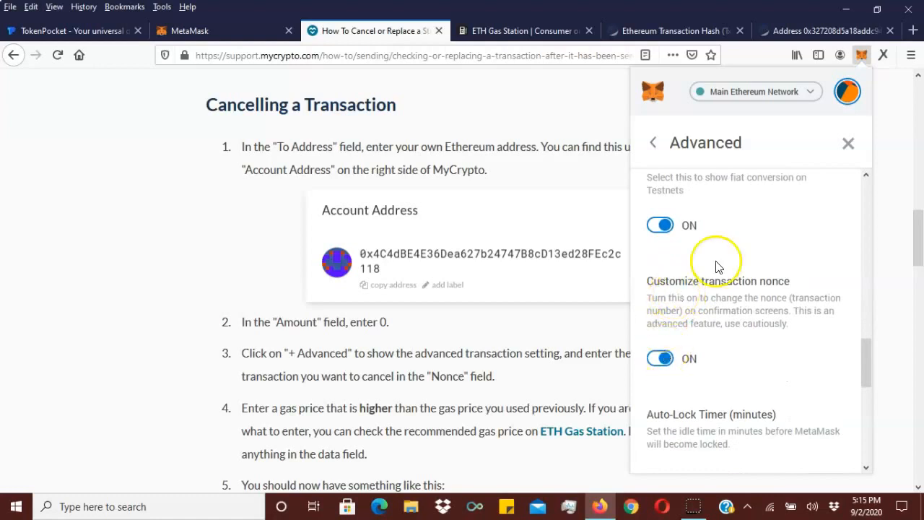
{"action": "scroll", "scroll_direction": "up", "scroll_amount": 3}
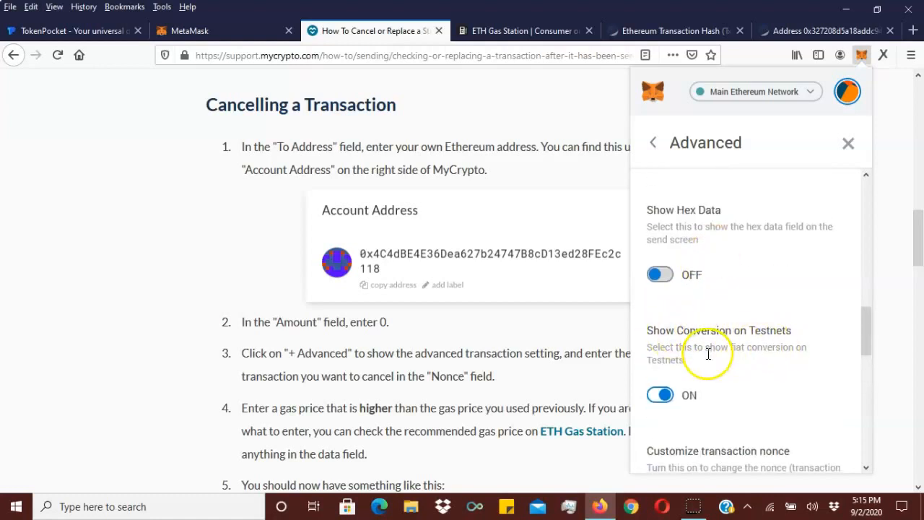
{"action": "scroll", "scroll_direction": "down", "scroll_amount": 3}
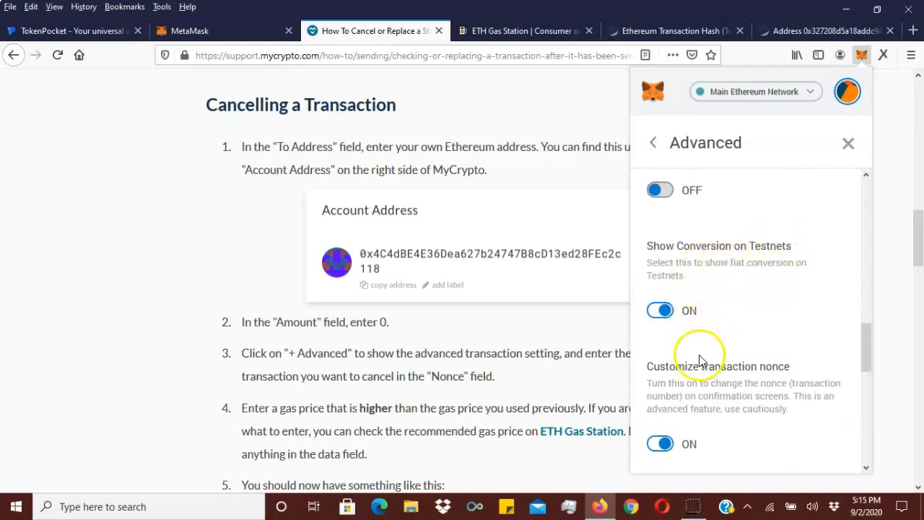
{"action": "scroll", "scroll_direction": "down", "scroll_amount": 3}
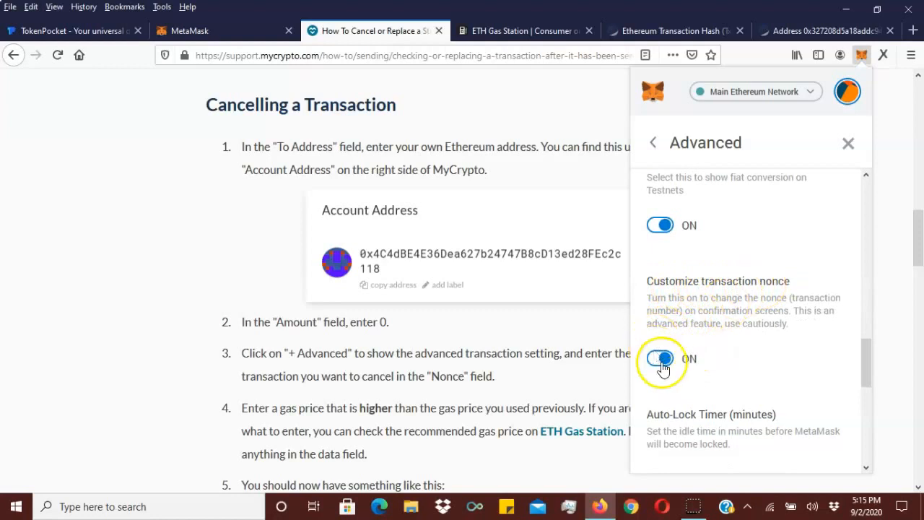
{"action": "mouse_move", "coordinate": [775, 287]}
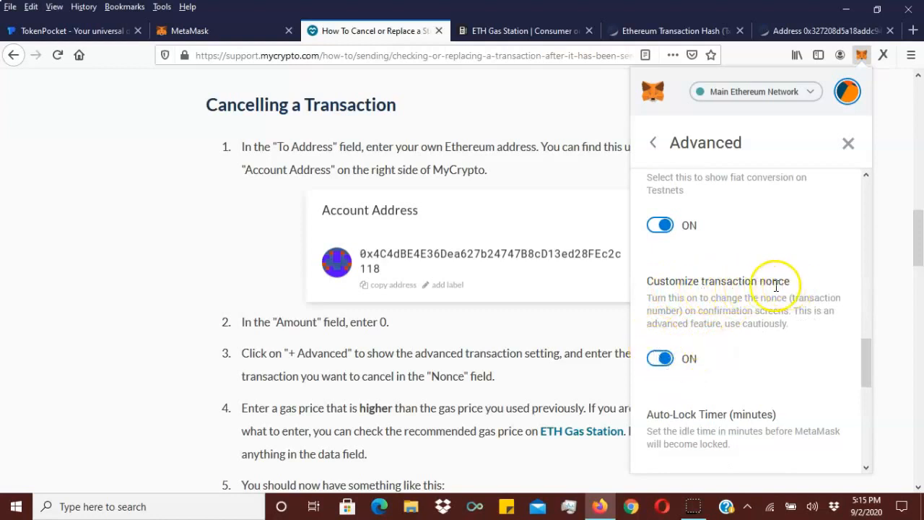
{"action": "mouse_move", "coordinate": [404, 373]}
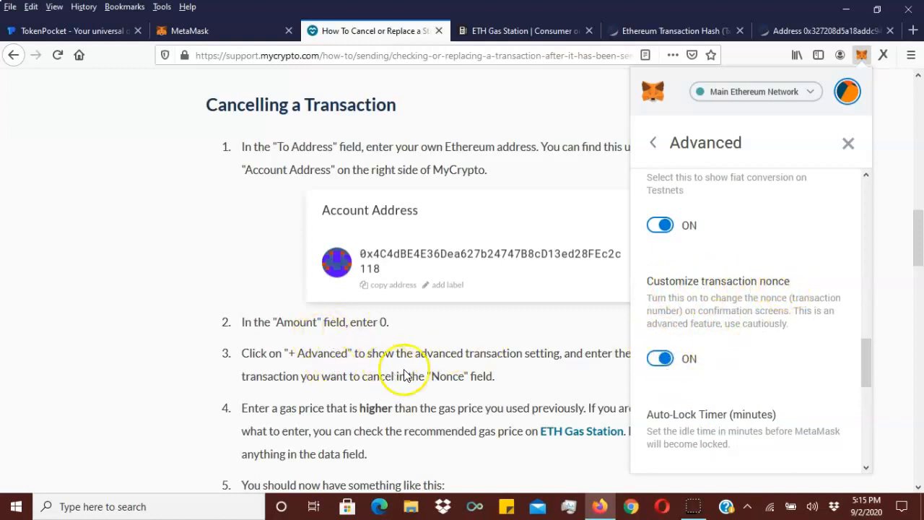
{"action": "mouse_move", "coordinate": [469, 376]}
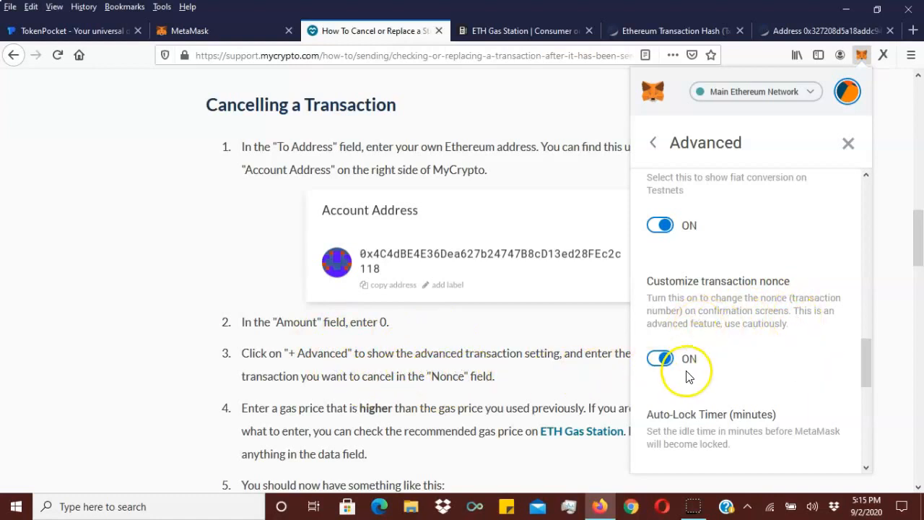
{"action": "scroll", "scroll_direction": "down", "scroll_amount": 3}
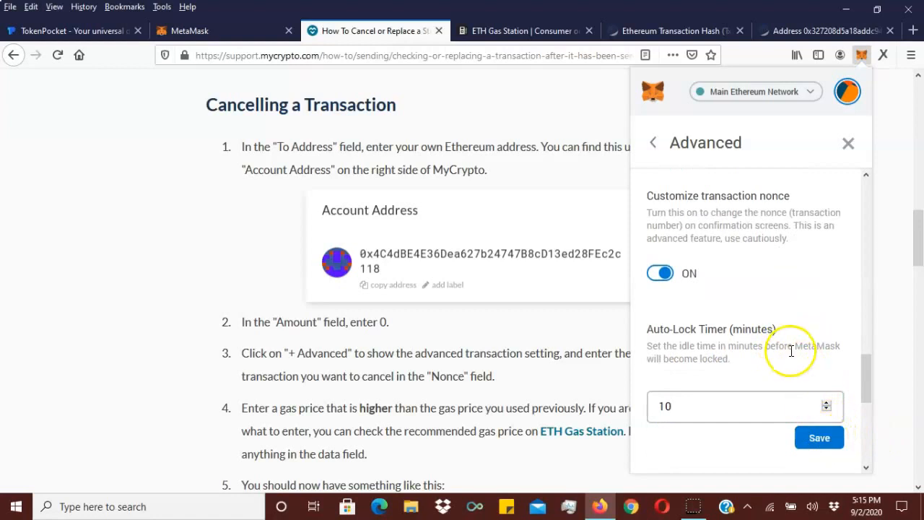
Close the Advanced settings and return to the wallet's main screen with the pending Withdraw
{"action": "scroll", "scroll_direction": "down", "scroll_amount": 3}
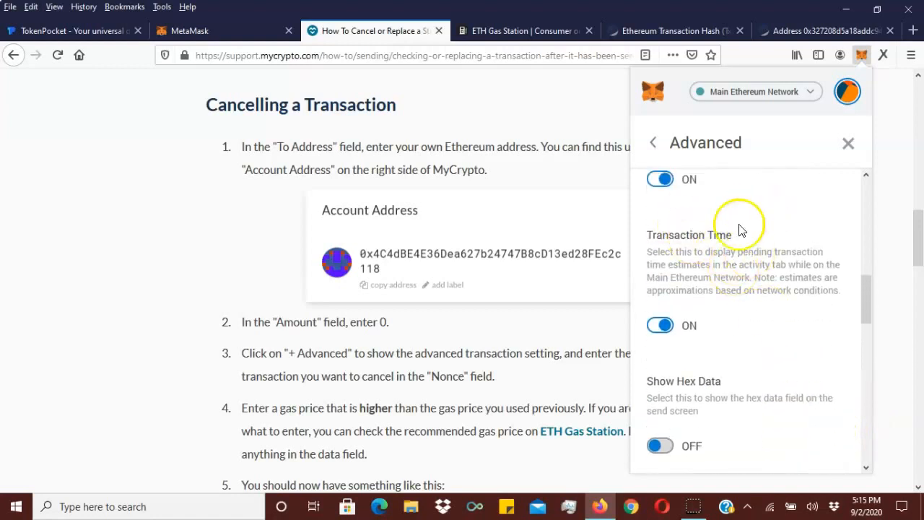
{"action": "scroll", "scroll_direction": "down", "scroll_amount": 3}
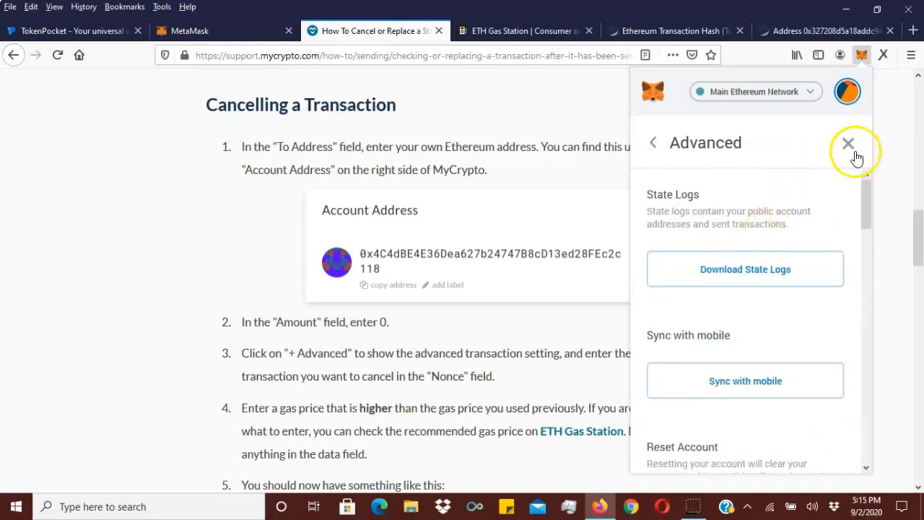
{"action": "scroll", "scroll_direction": "down", "scroll_amount": 3}
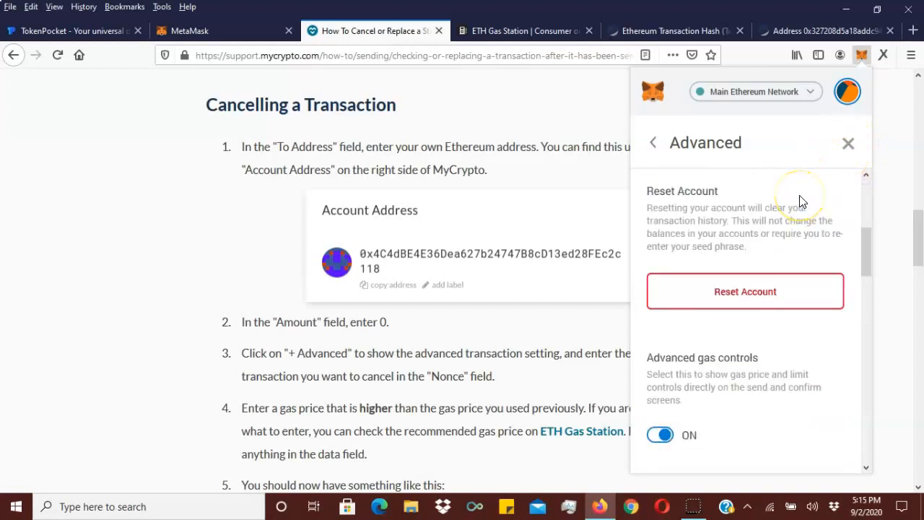
{"action": "scroll", "scroll_direction": "up", "scroll_amount": 3}
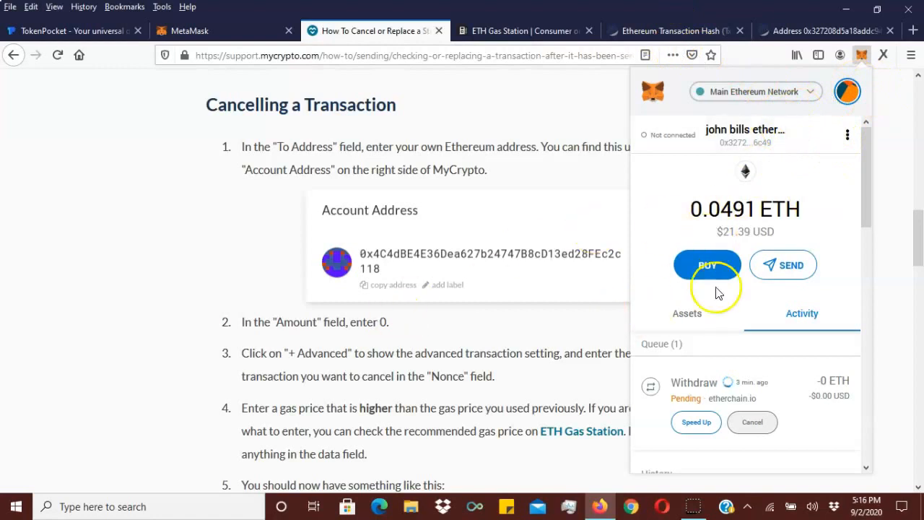
{"action": "mouse_move", "coordinate": [856, 105]}
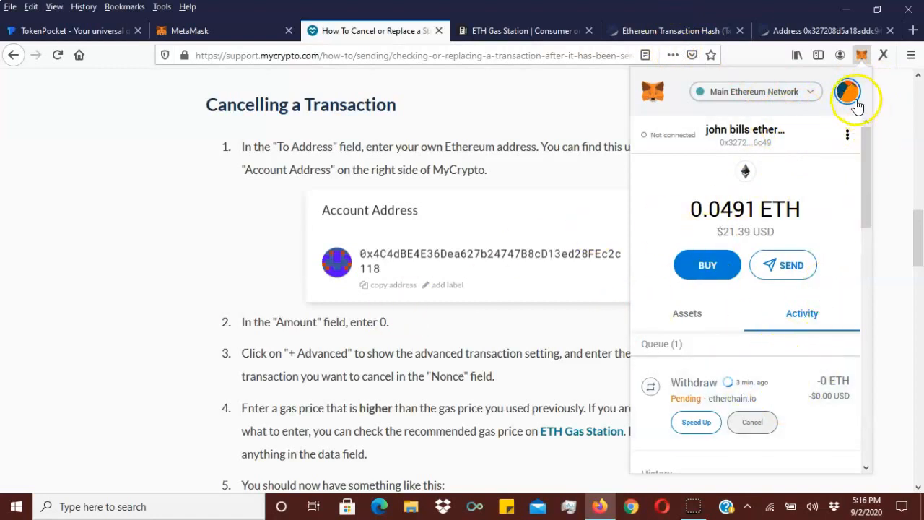
View the account on Etherscan through the account options menu
{"action": "left_click", "coordinate": [847, 134]}
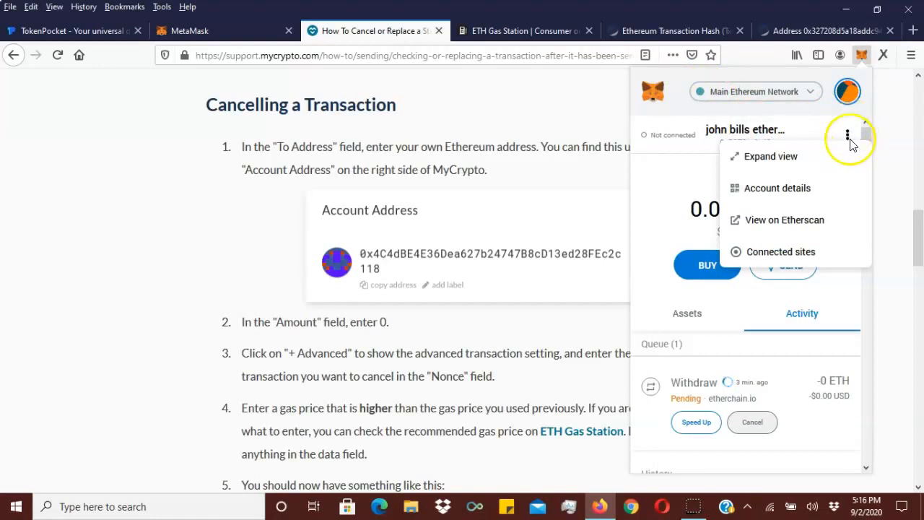
{"action": "mouse_move", "coordinate": [793, 226]}
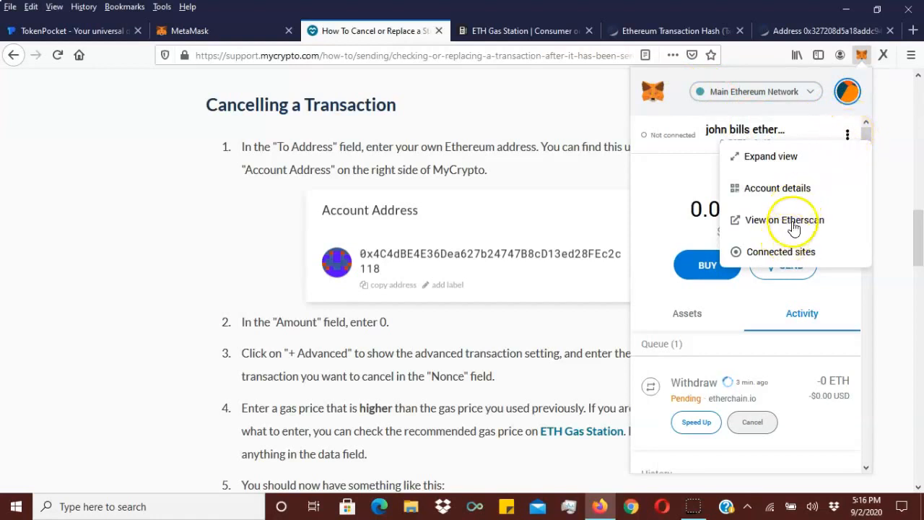
{"action": "left_click", "coordinate": [784, 220]}
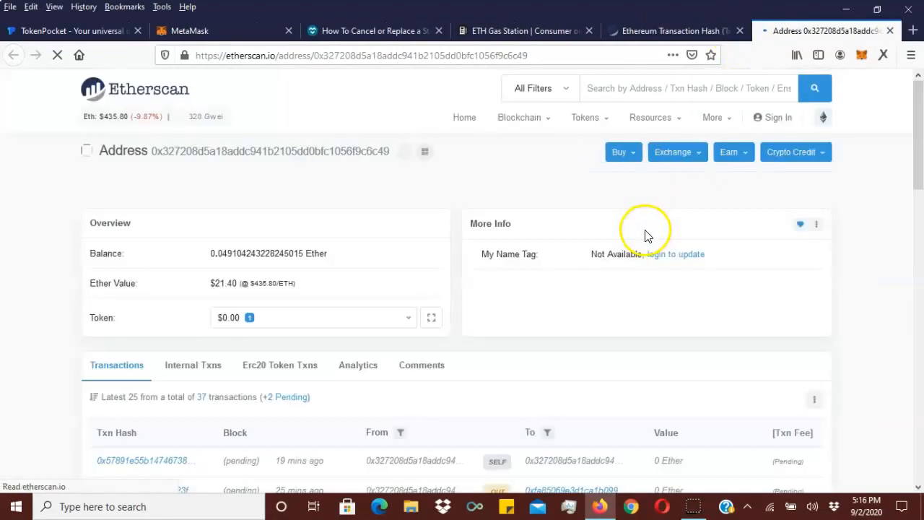
Scroll down to the transaction list showing two pending transactions
{"action": "scroll", "scroll_direction": "down", "scroll_amount": 3}
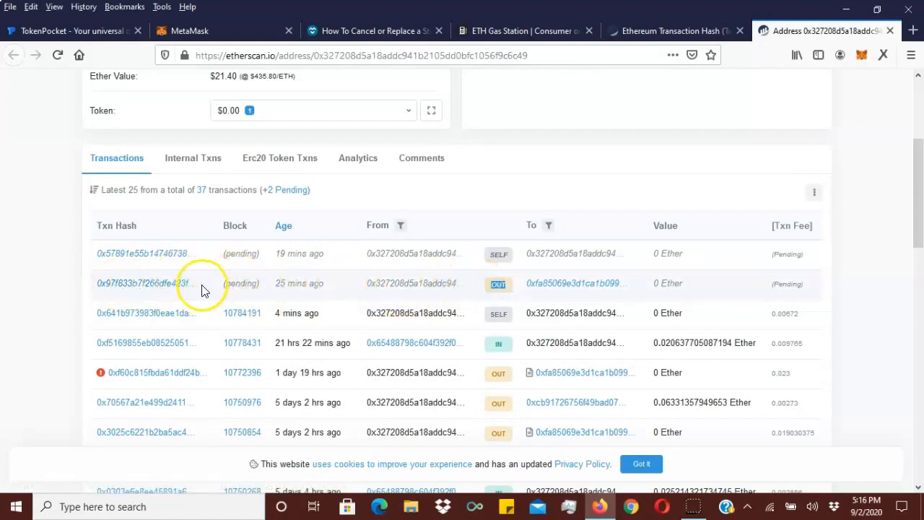
{"action": "mouse_move", "coordinate": [158, 282]}
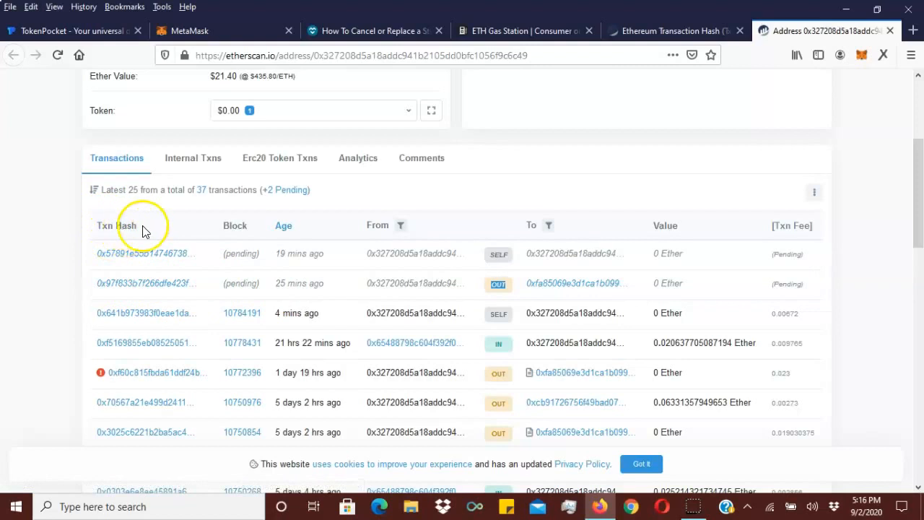
{"action": "mouse_move", "coordinate": [149, 283]}
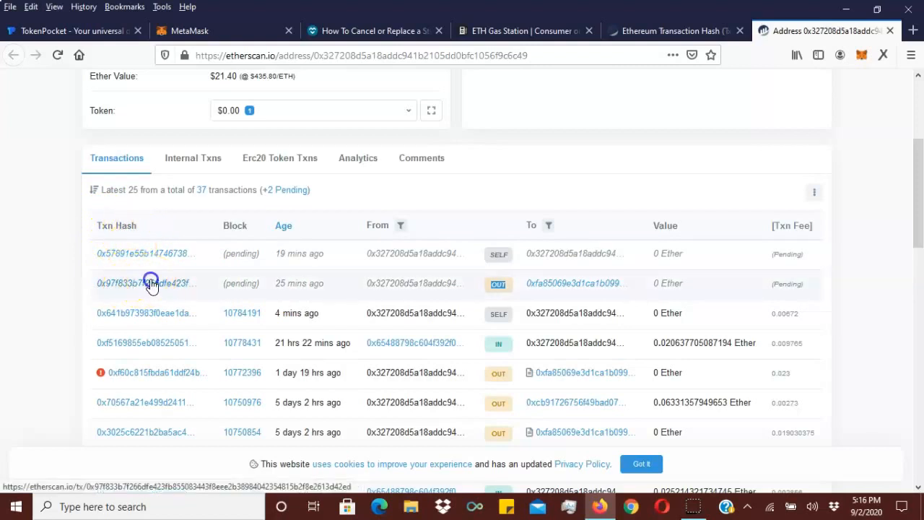
Open the older pending Withdraw transaction's details on Etherscan
{"action": "left_click", "coordinate": [145, 283]}
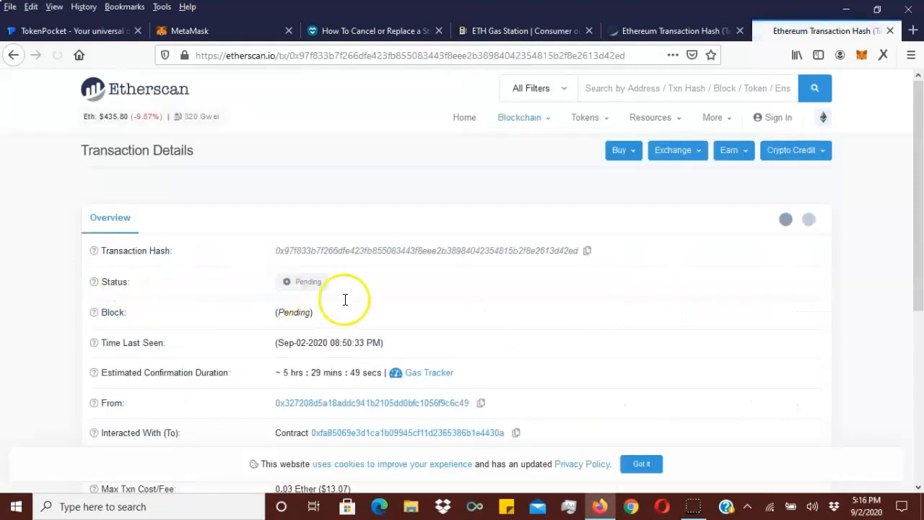
{"action": "scroll", "scroll_direction": "down", "scroll_amount": 3}
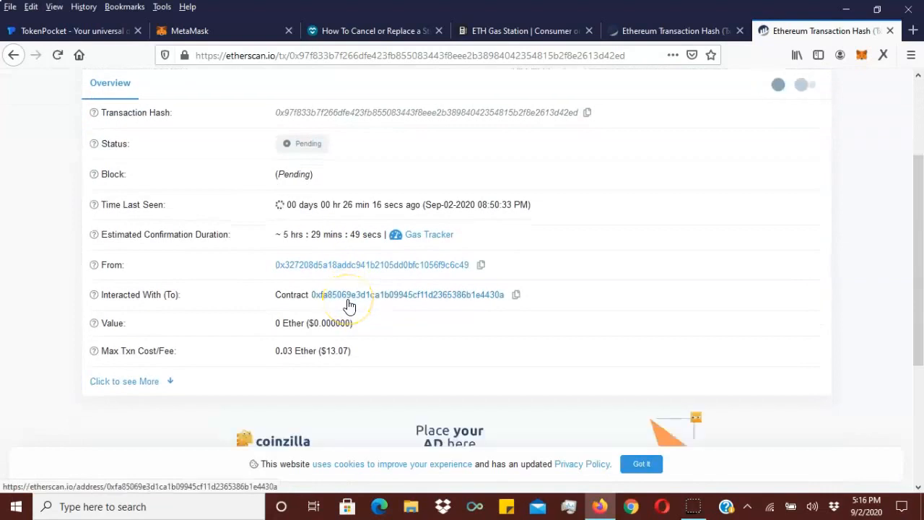
{"action": "scroll", "scroll_direction": "down", "scroll_amount": 3}
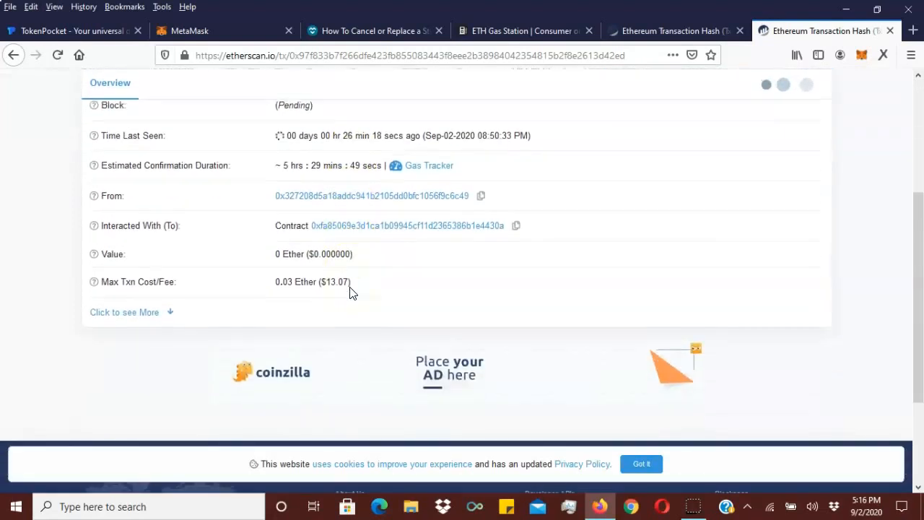
{"action": "scroll", "scroll_direction": "up", "scroll_amount": 3}
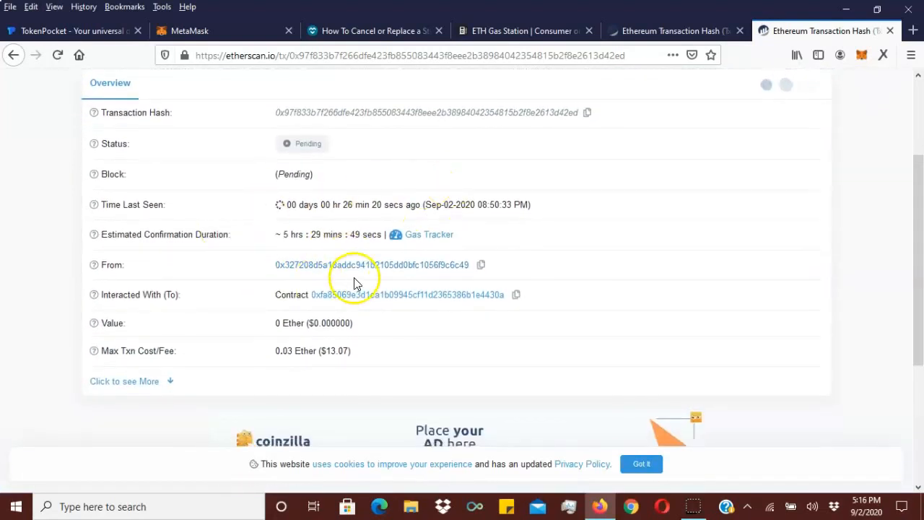
{"action": "mouse_move", "coordinate": [249, 244]}
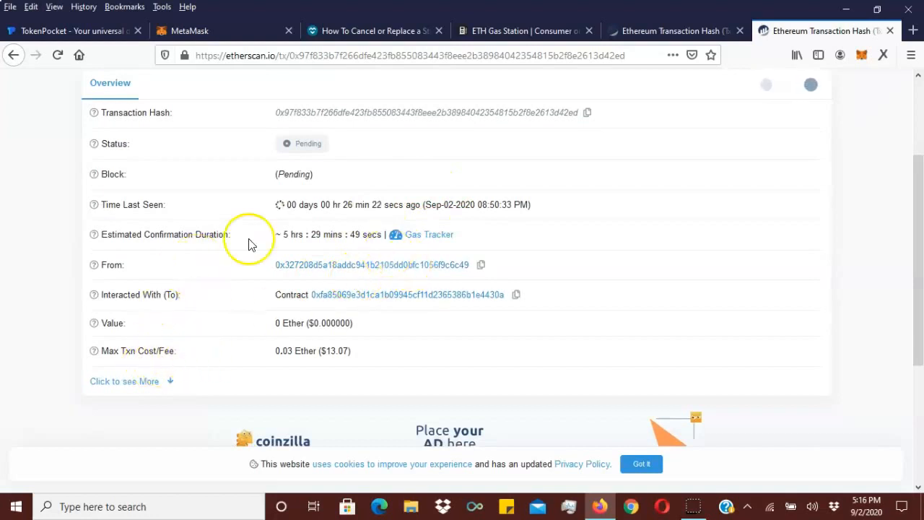
Expand the extra details and select the 200 Gwei gas price beside nonce 29
{"action": "left_click", "coordinate": [124, 380]}
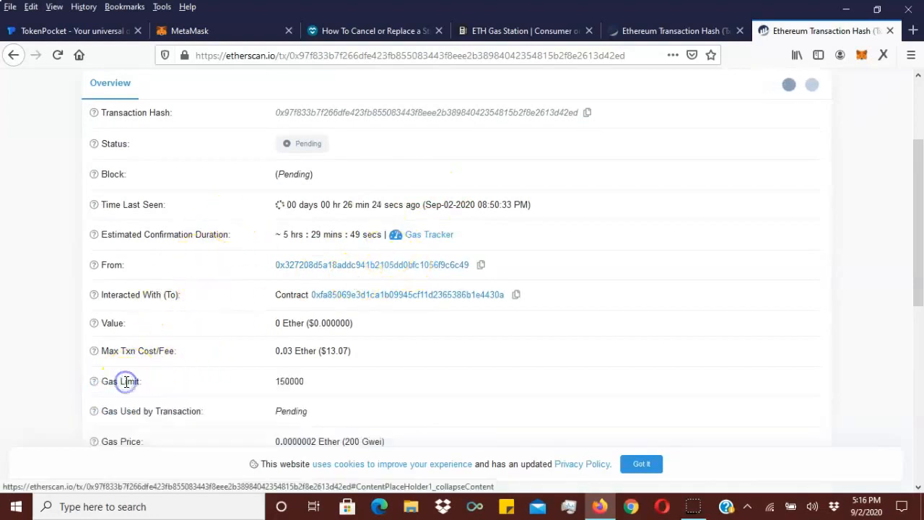
{"action": "scroll", "scroll_direction": "down", "scroll_amount": 3}
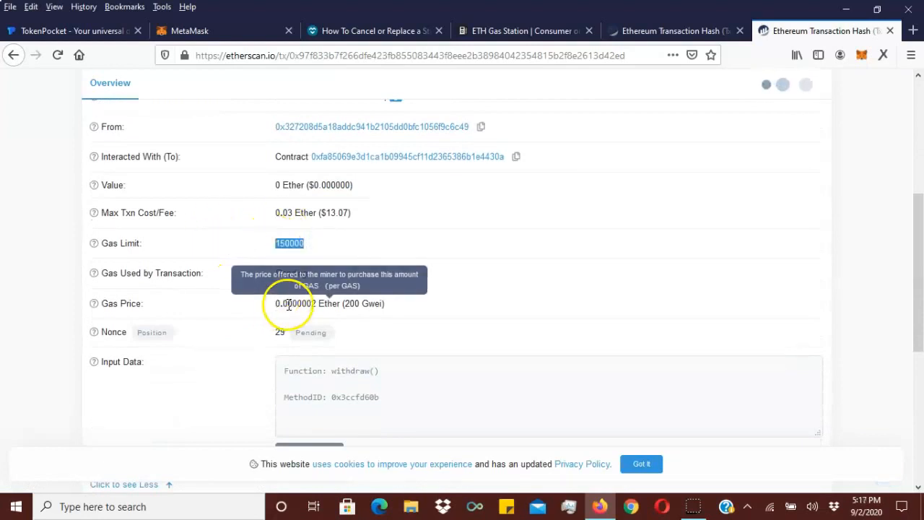
{"action": "mouse_move", "coordinate": [374, 303]}
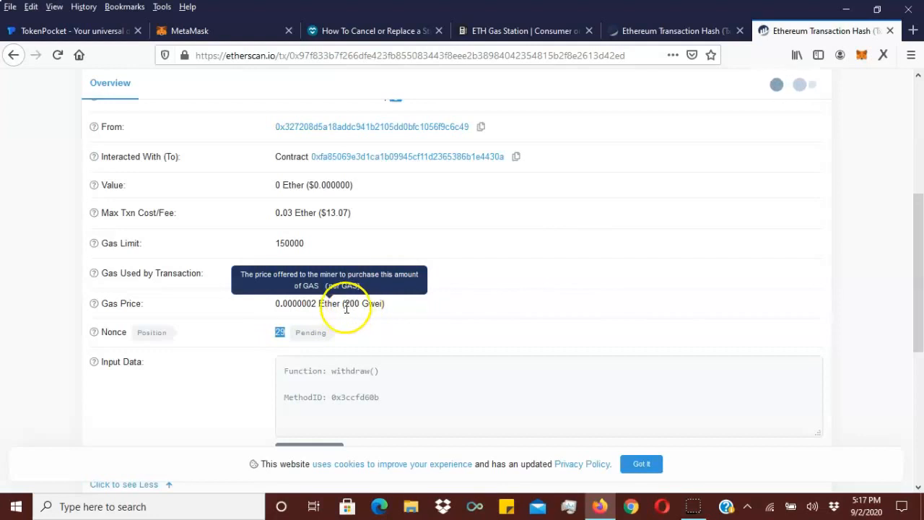
{"action": "double_click", "coordinate": [351, 303]}
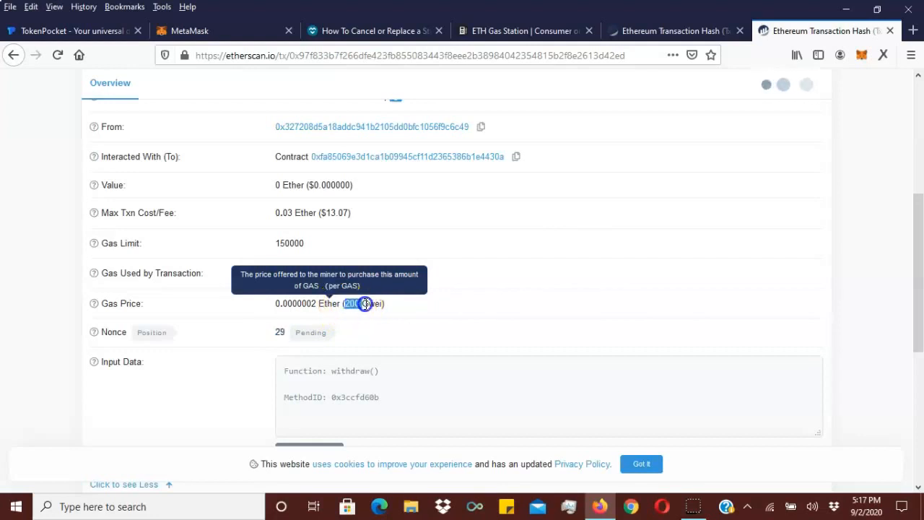
{"action": "mouse_move", "coordinate": [280, 332]}
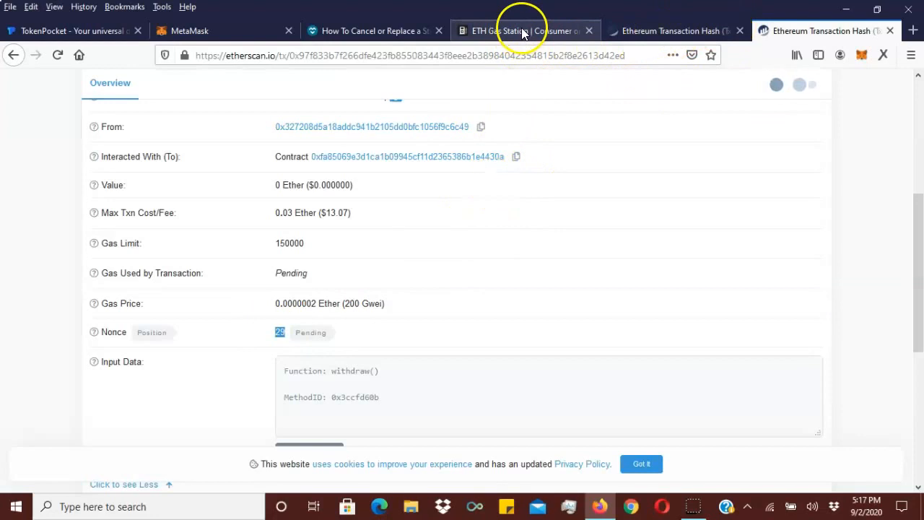
Reload ETH Gas Station and select the 320 Gwei Fast price
{"action": "left_click", "coordinate": [520, 30]}
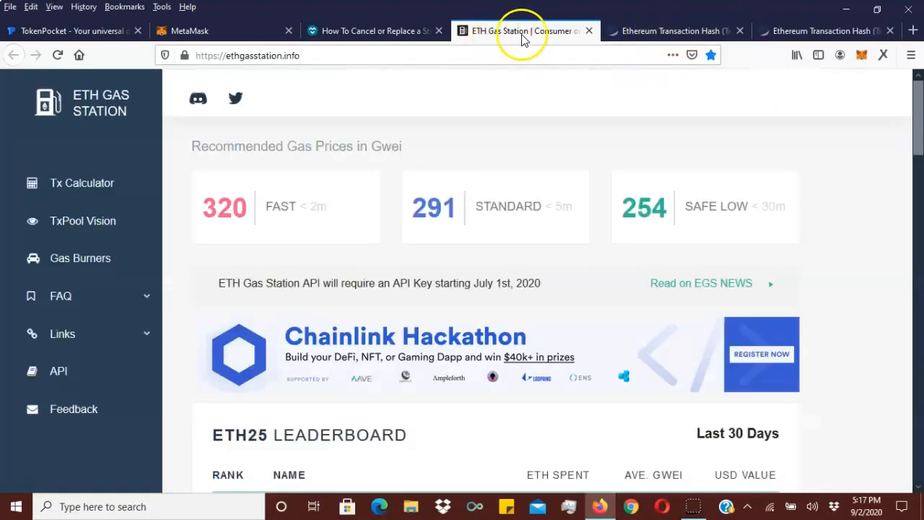
{"action": "mouse_move", "coordinate": [58, 55]}
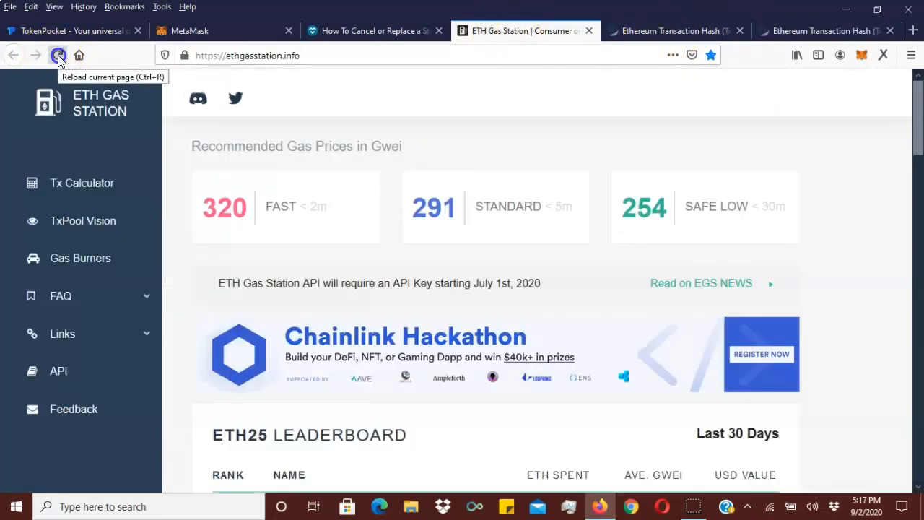
{"action": "left_click", "coordinate": [58, 55]}
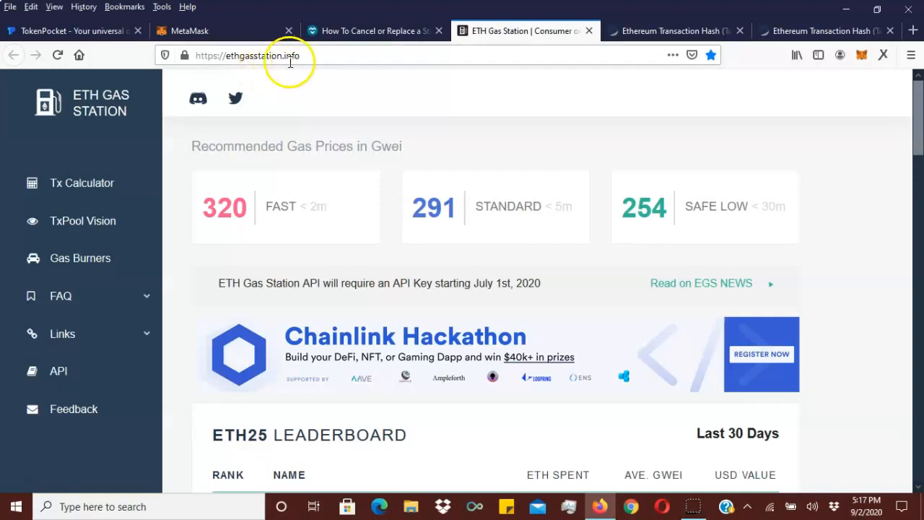
{"action": "mouse_move", "coordinate": [624, 238]}
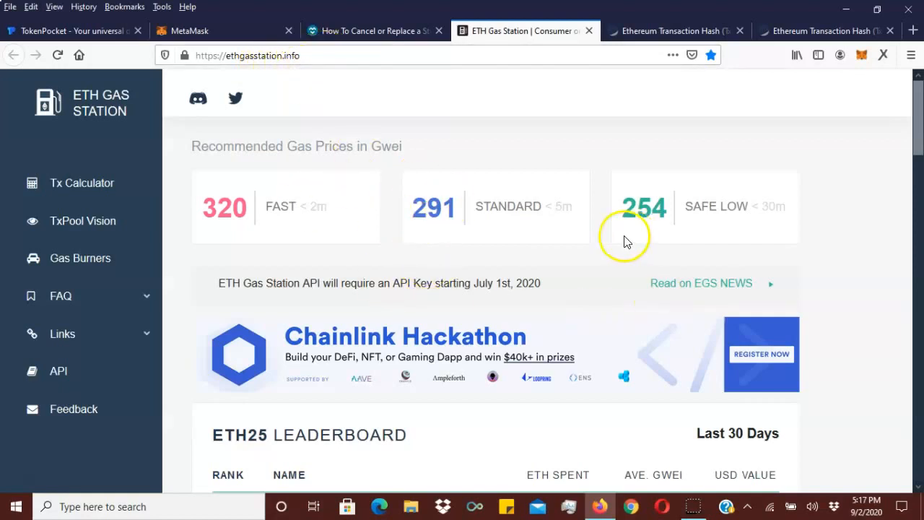
{"action": "mouse_move", "coordinate": [555, 280]}
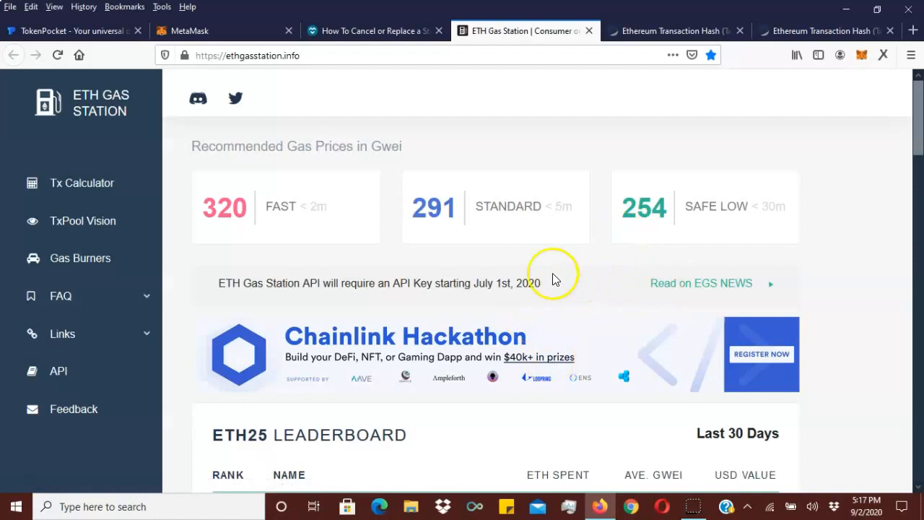
{"action": "mouse_move", "coordinate": [247, 247]}
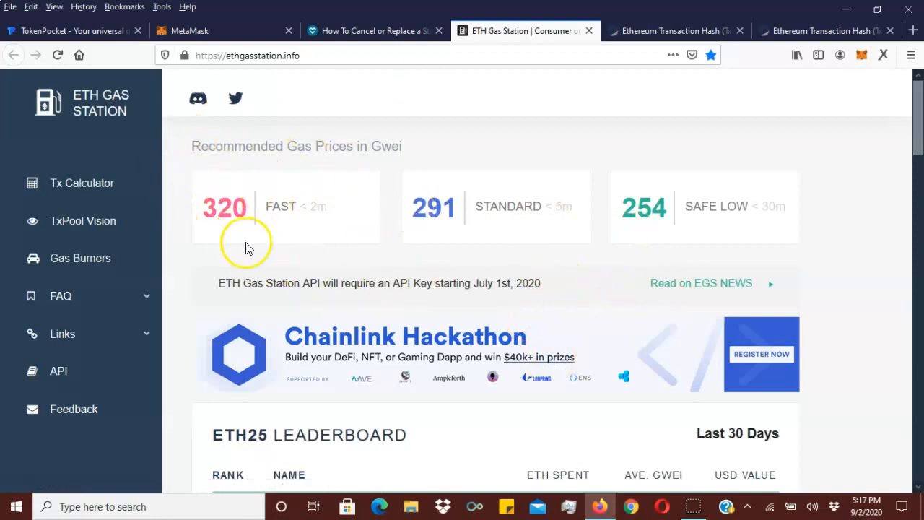
{"action": "mouse_move", "coordinate": [258, 206]}
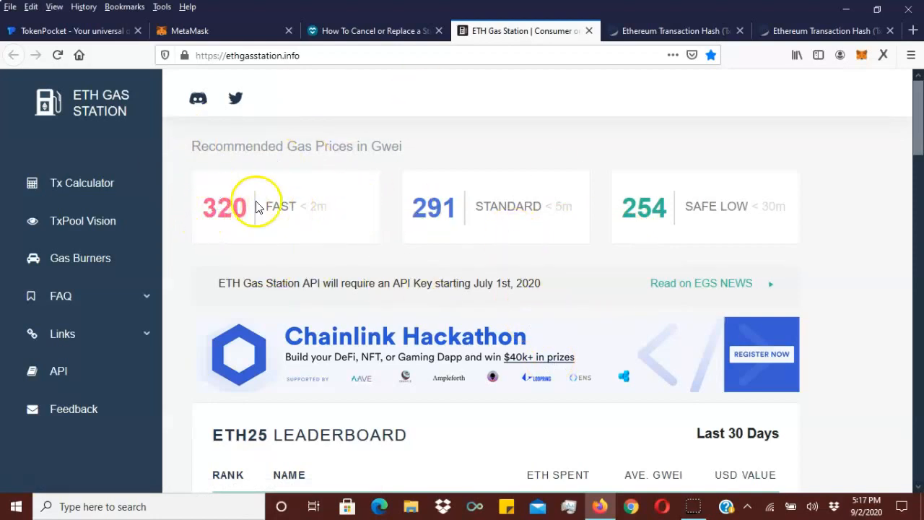
{"action": "double_click", "coordinate": [280, 207]}
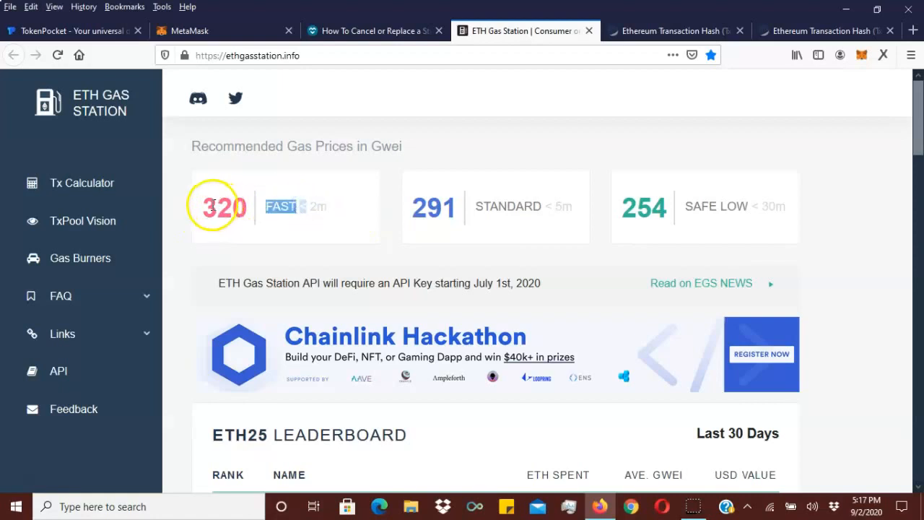
{"action": "mouse_move", "coordinate": [502, 171]}
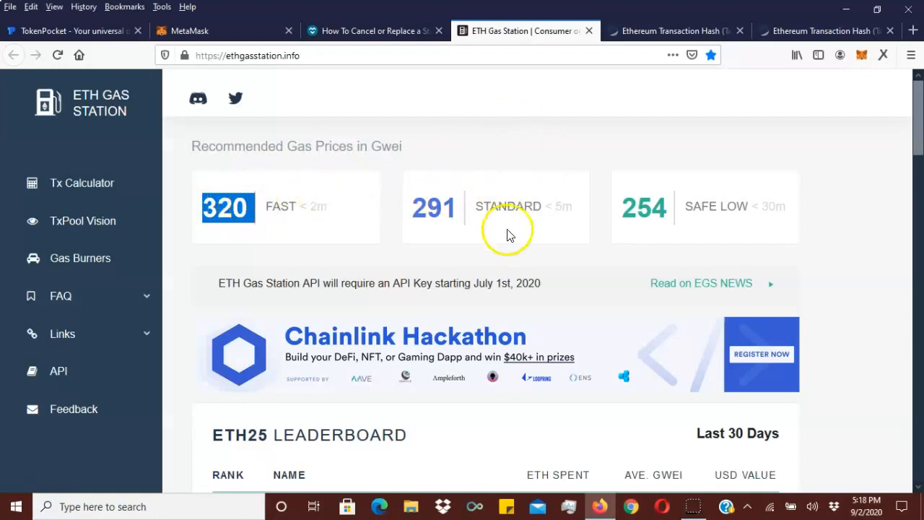
{"action": "mouse_move", "coordinate": [511, 94]}
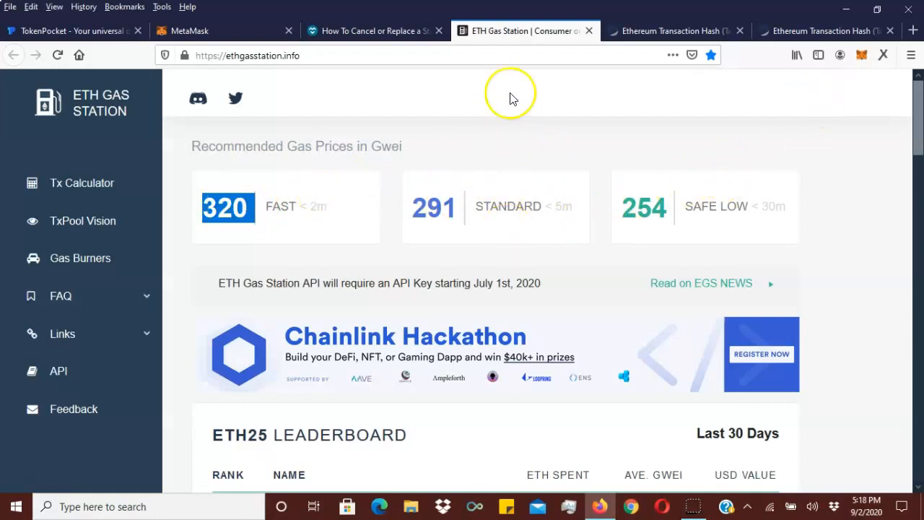
{"action": "mouse_move", "coordinate": [860, 65]}
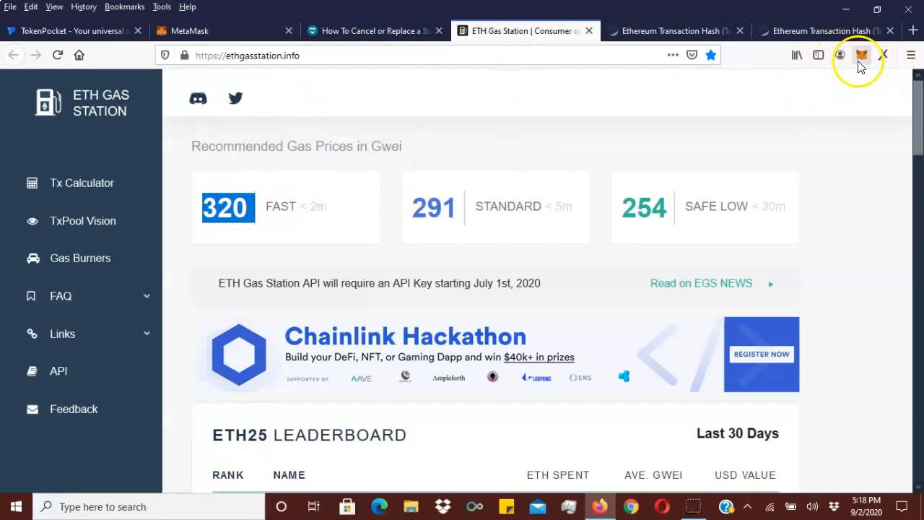
{"action": "mouse_move", "coordinate": [861, 54]}
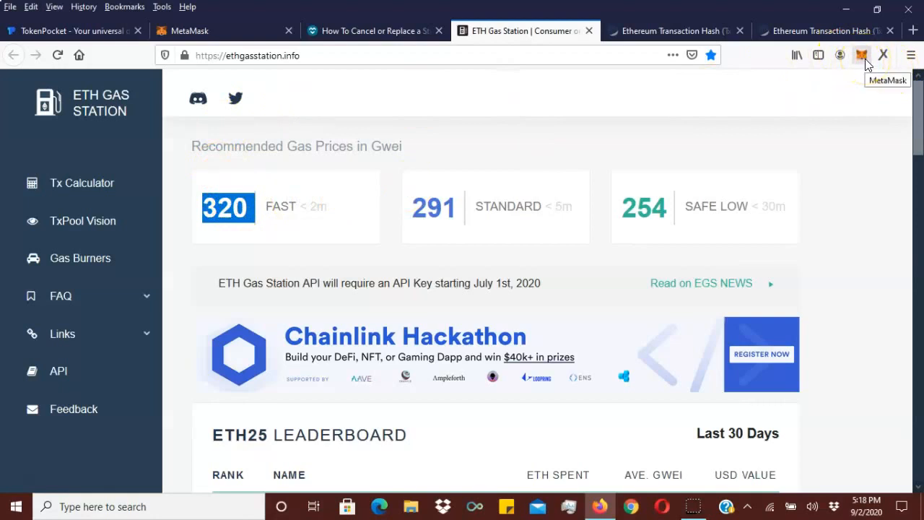
{"action": "mouse_move", "coordinate": [864, 63]}
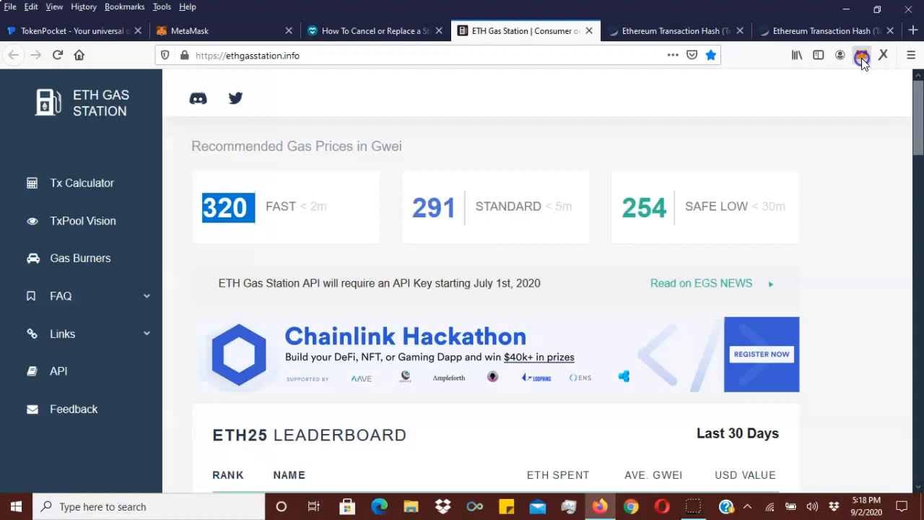
Open the MetaMask popup over the gas price page, showing the pending Withdraw
{"action": "left_click", "coordinate": [861, 55]}
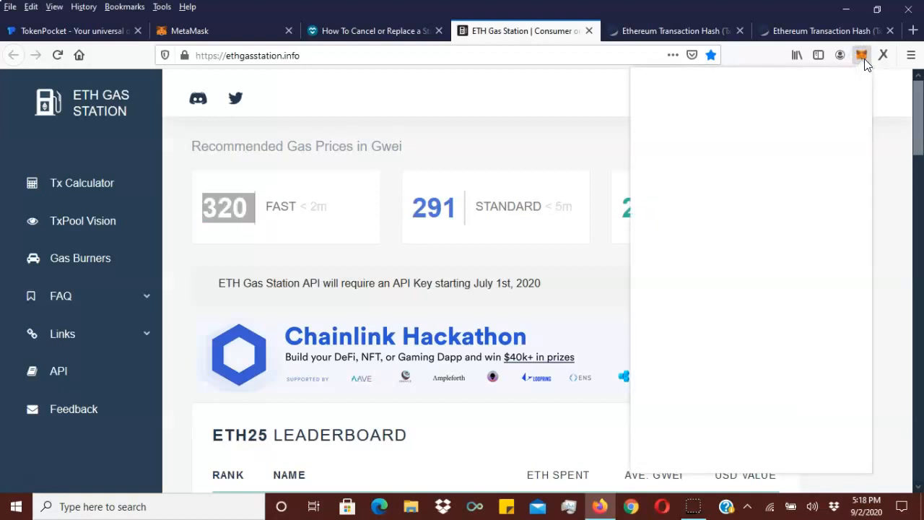
{"action": "left_click", "coordinate": [861, 55]}
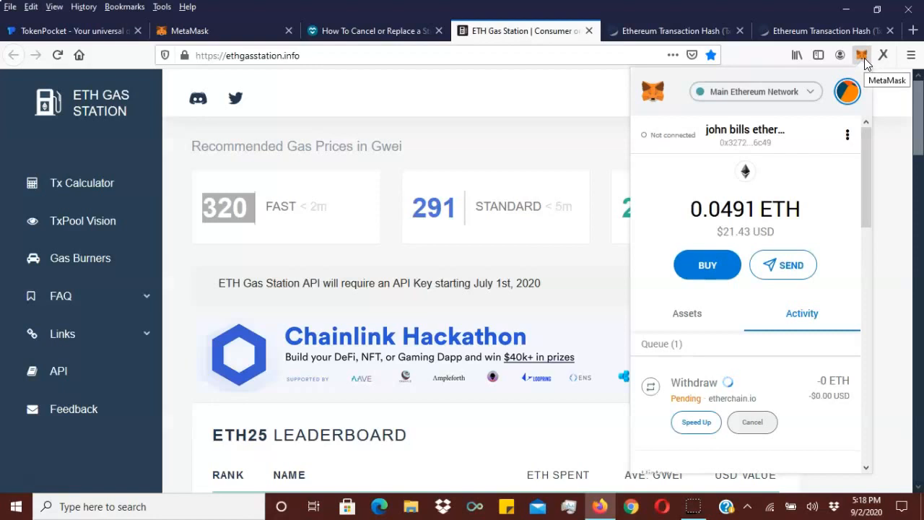
{"action": "mouse_move", "coordinate": [812, 130]}
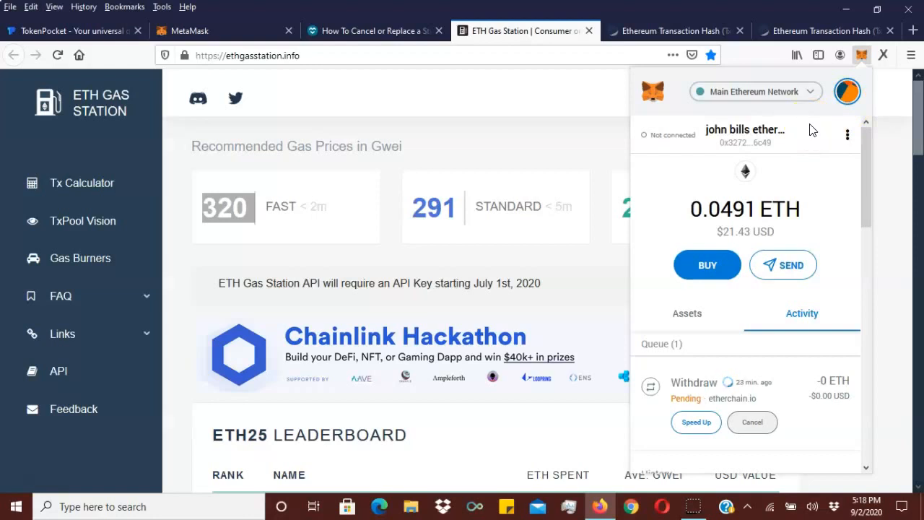
Close the nonce 28 tab and highlight the stuck transaction's 200 Gwei gas price
{"action": "left_click", "coordinate": [671, 30]}
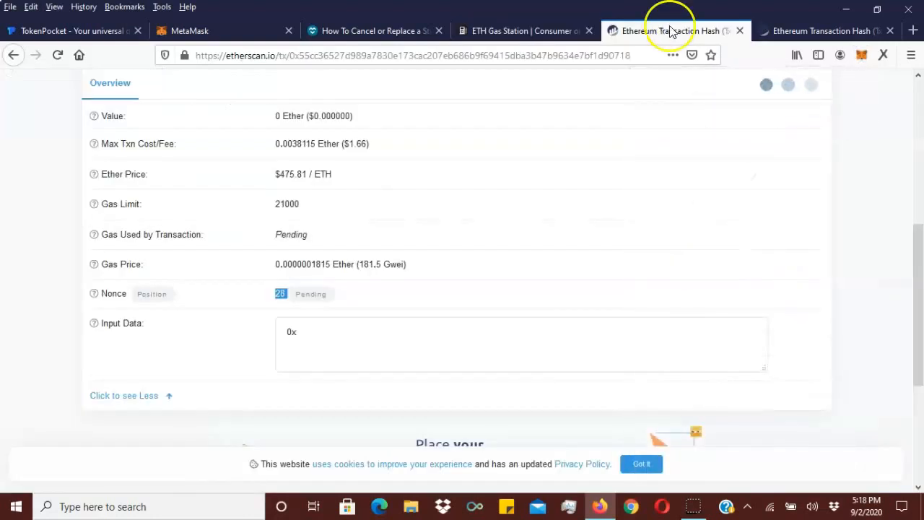
{"action": "mouse_move", "coordinate": [359, 263]}
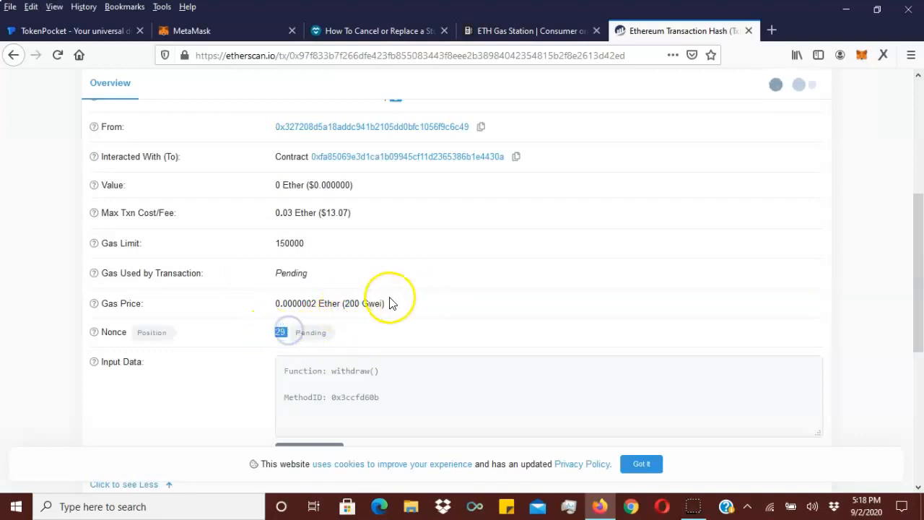
{"action": "double_click", "coordinate": [364, 302]}
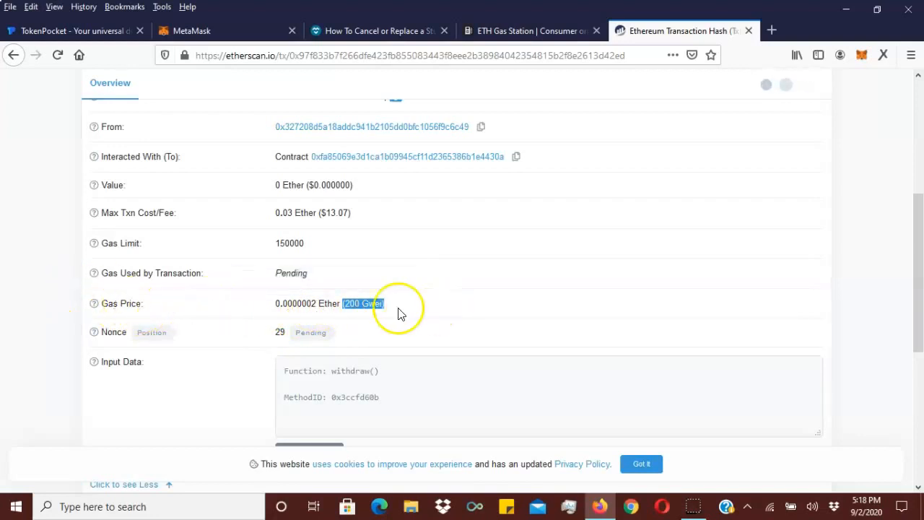
{"action": "mouse_move", "coordinate": [443, 296]}
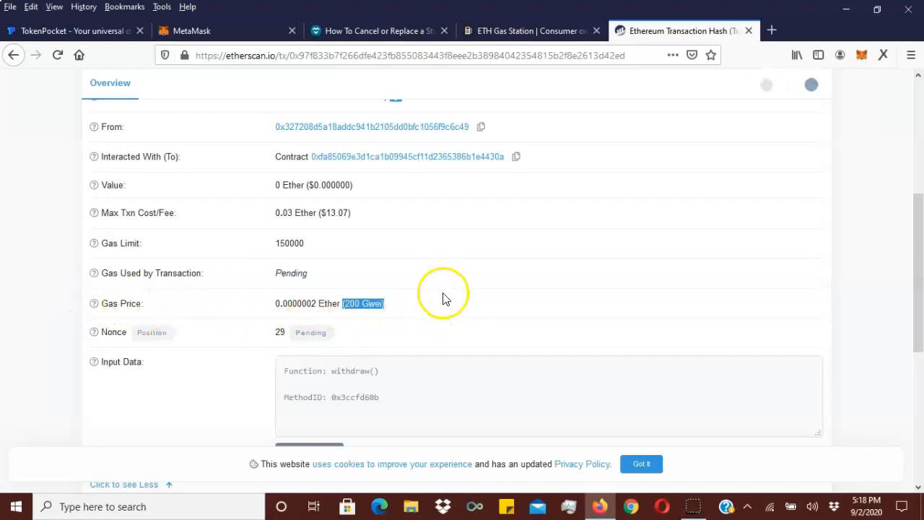
{"action": "mouse_move", "coordinate": [444, 296]}
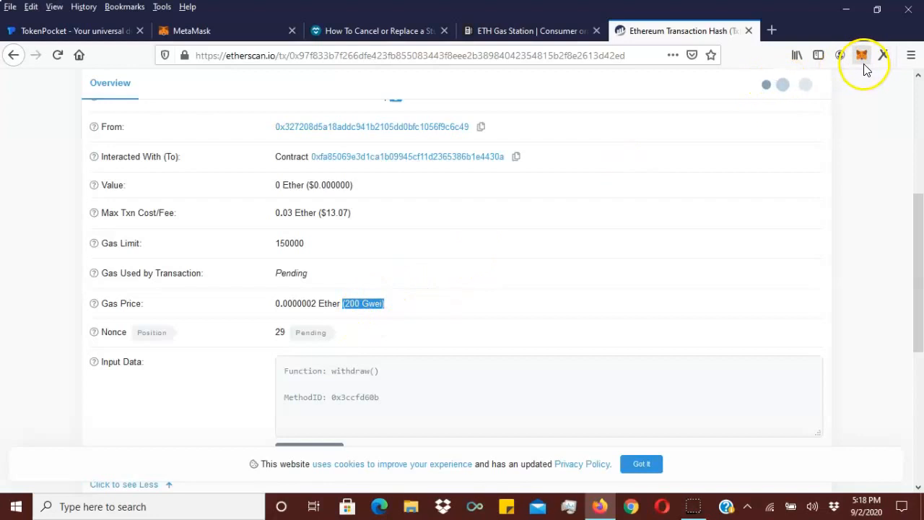
Recheck the 320 Gwei Fast price on ETH Gas Station, then bring up MetaMask
{"action": "left_click", "coordinate": [531, 30]}
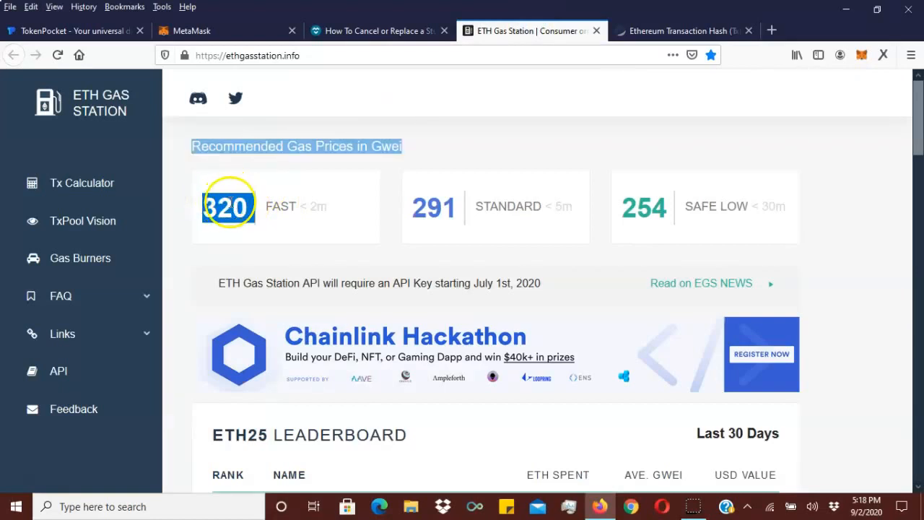
{"action": "left_click", "coordinate": [861, 55]}
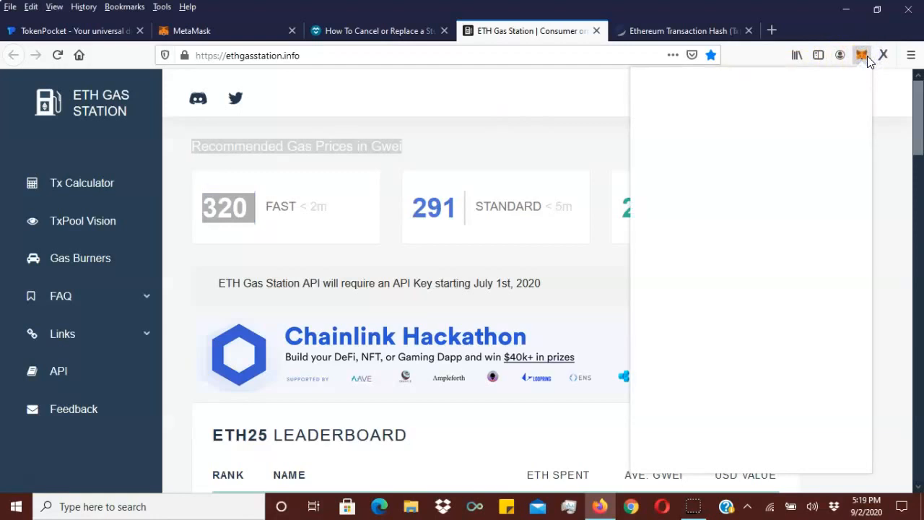
Copy the own address and start a 0 ETH self-send at 320 Gwei, gas limit 21000
{"action": "left_click", "coordinate": [861, 55]}
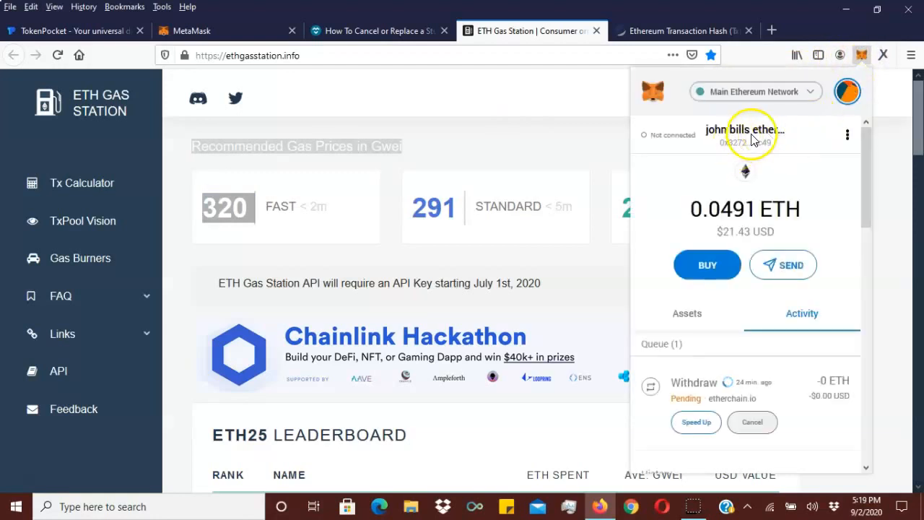
{"action": "mouse_move", "coordinate": [745, 133]}
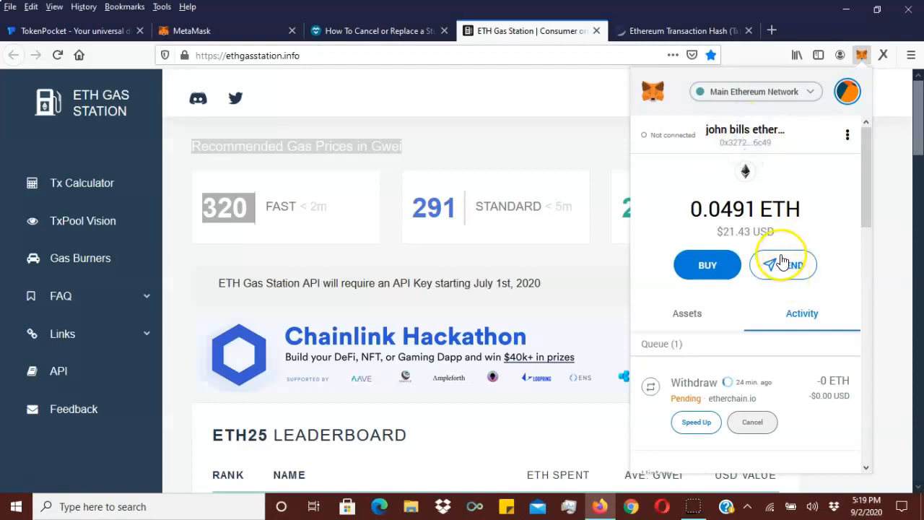
{"action": "left_click", "coordinate": [783, 264]}
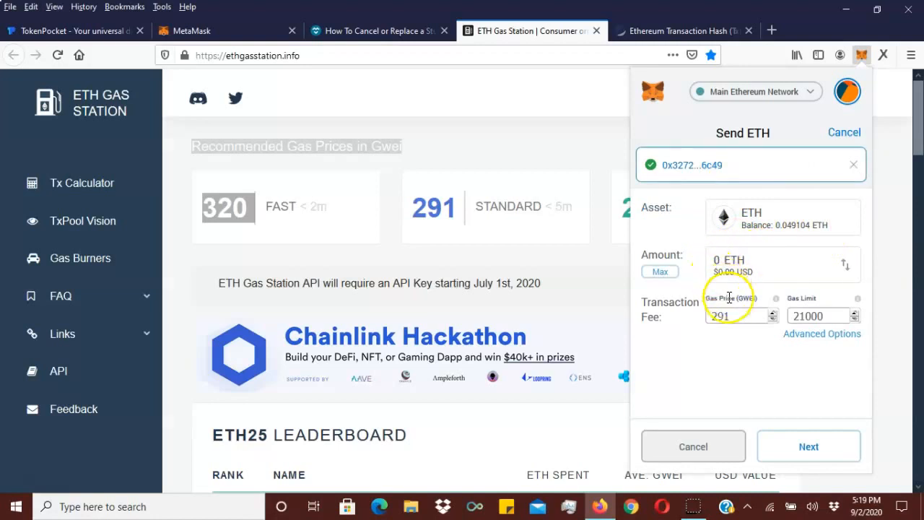
{"action": "left_click", "coordinate": [736, 315]}
{"action": "type", "text": "320"}
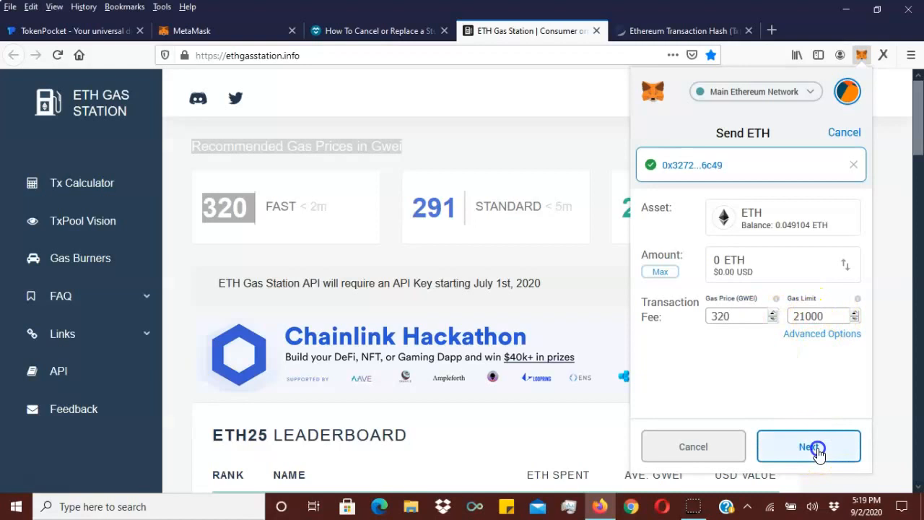
Set custom nonce 29 on the 0 ETH, 320 Gwei self-transfer and confirm it
{"action": "left_click", "coordinate": [808, 446]}
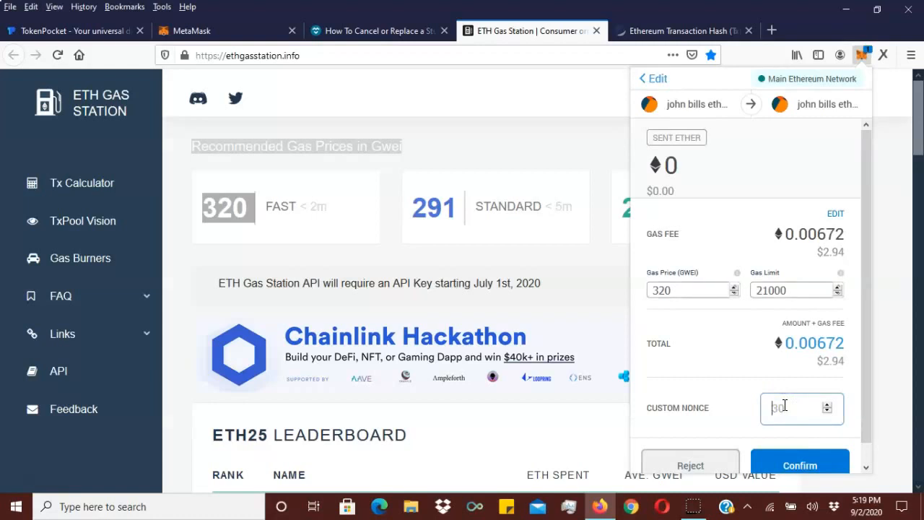
{"action": "type", "text": "29"}
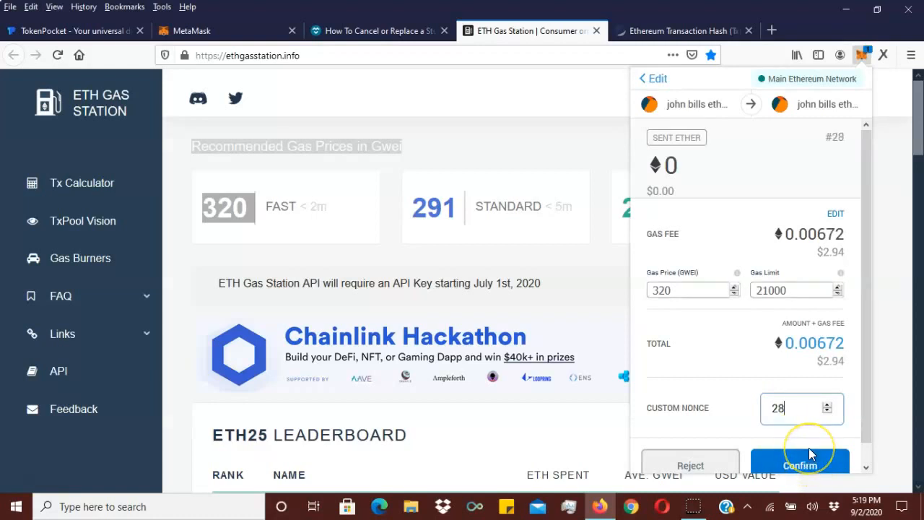
{"action": "left_click", "coordinate": [838, 404]}
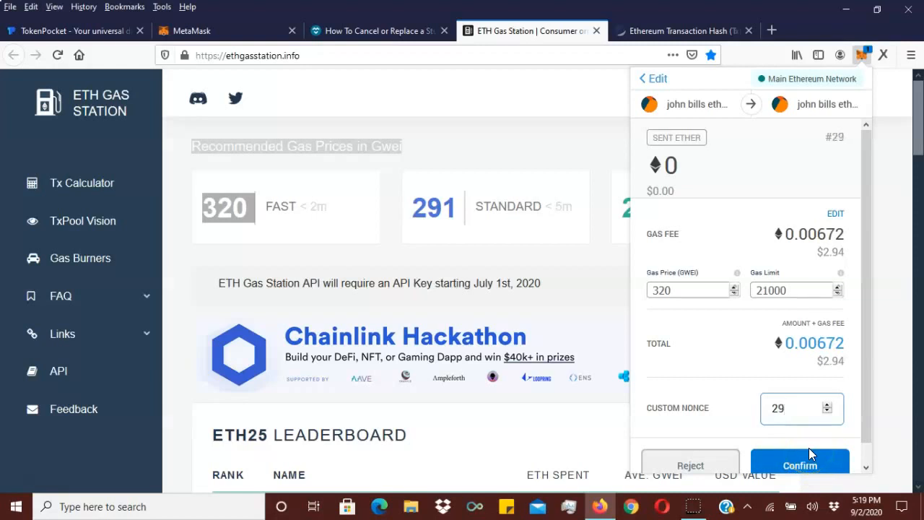
{"action": "left_click", "coordinate": [799, 465]}
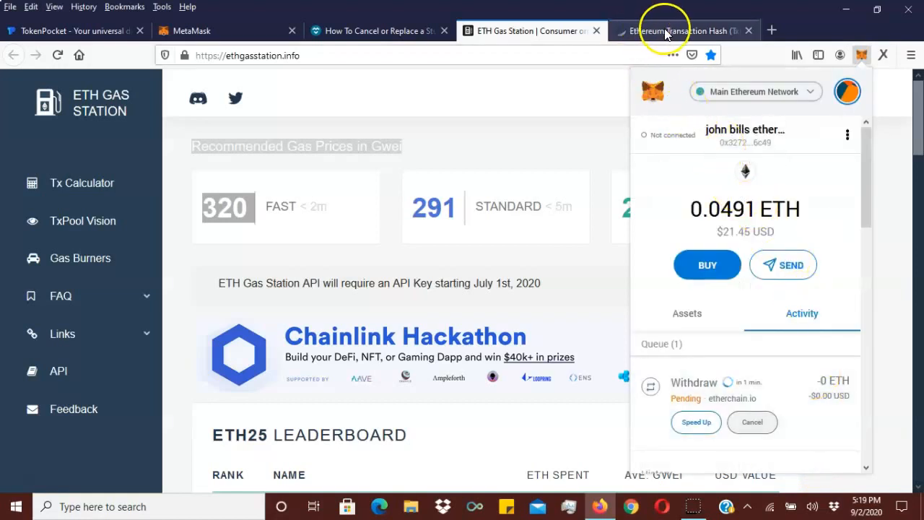
Check MetaMask shows transaction 29 confirmed and 0.0424 ETH, then close the Etherscan tab
{"action": "left_click", "coordinate": [679, 30]}
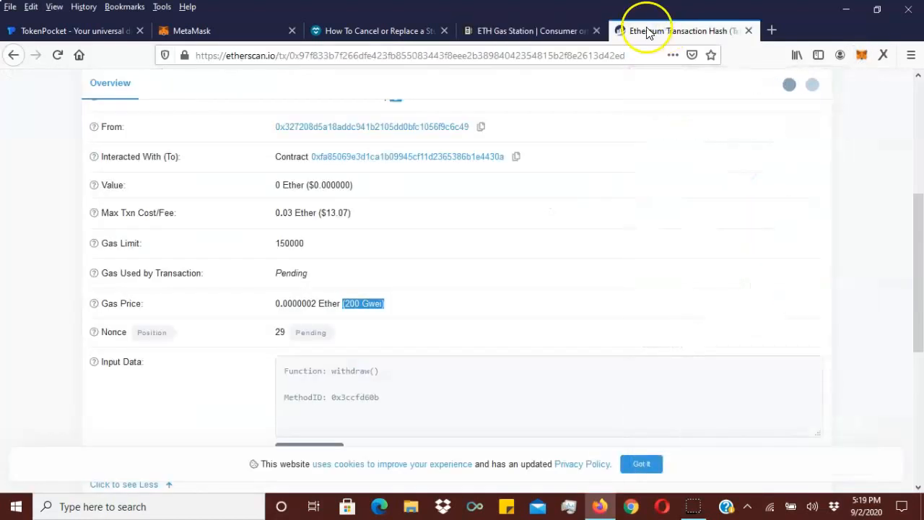
{"action": "left_click", "coordinate": [860, 55]}
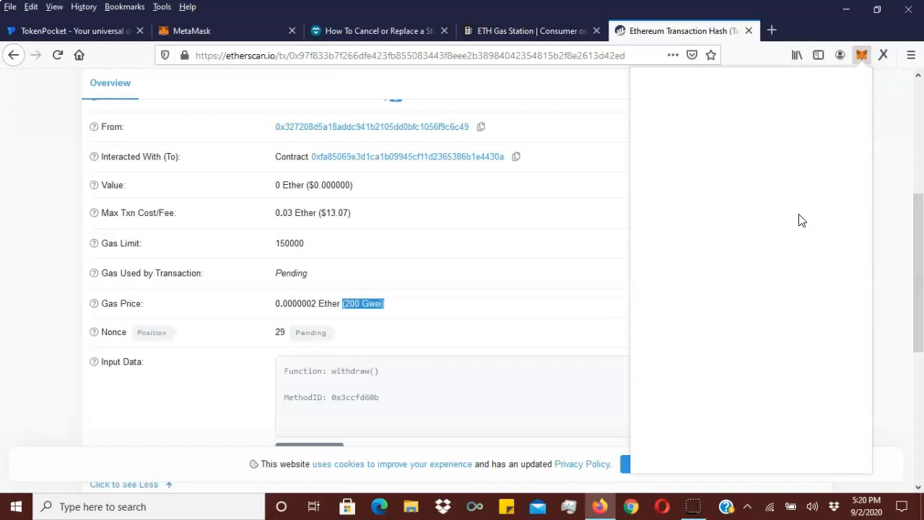
{"action": "left_click", "coordinate": [861, 54]}
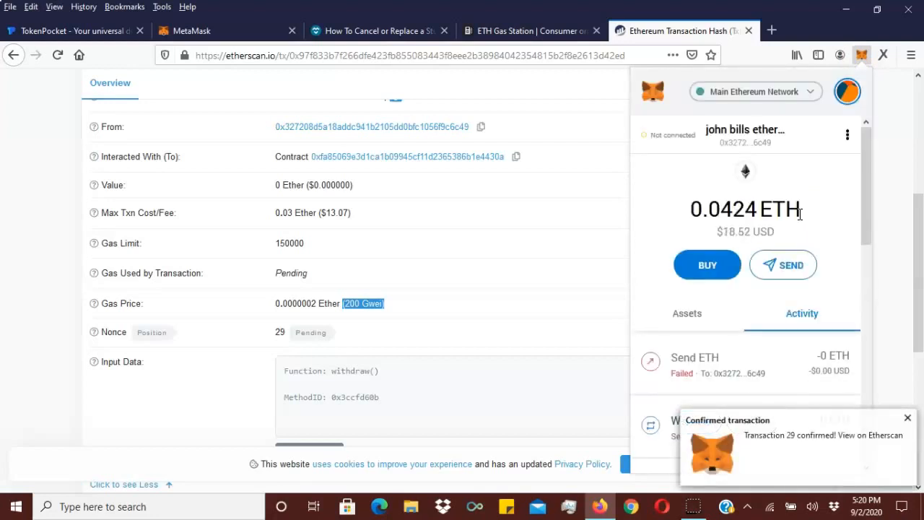
{"action": "mouse_move", "coordinate": [859, 448]}
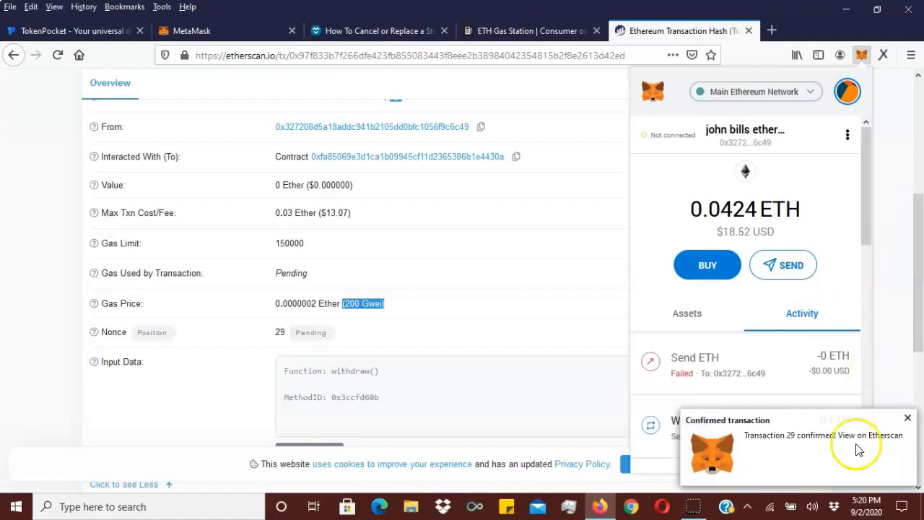
{"action": "mouse_move", "coordinate": [762, 433]}
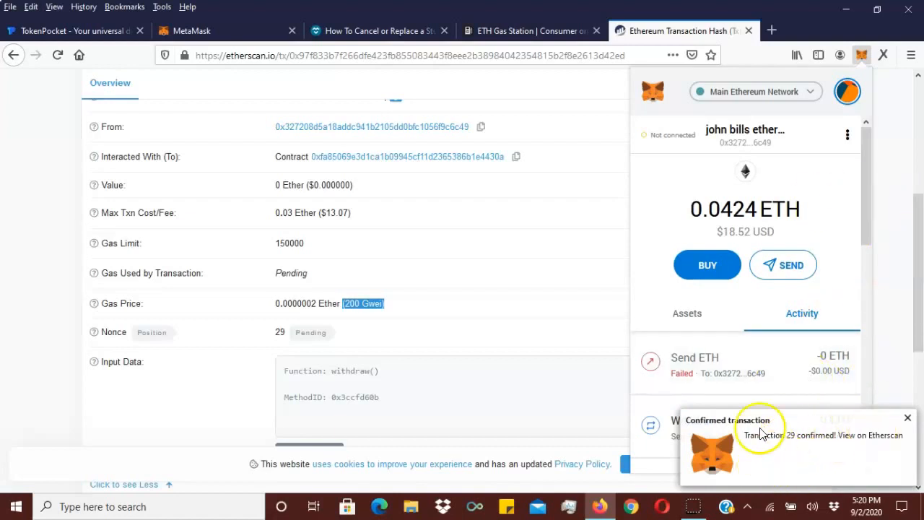
{"action": "mouse_move", "coordinate": [765, 316]}
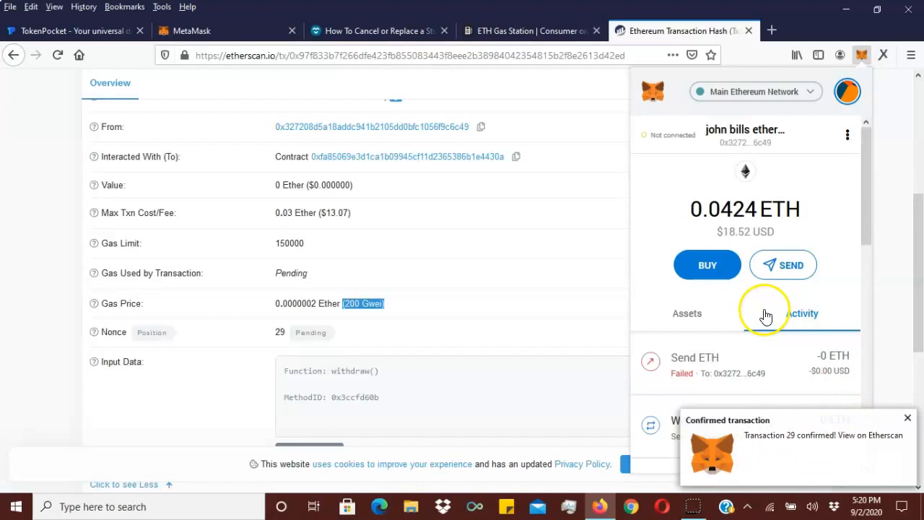
{"action": "left_click", "coordinate": [686, 312]}
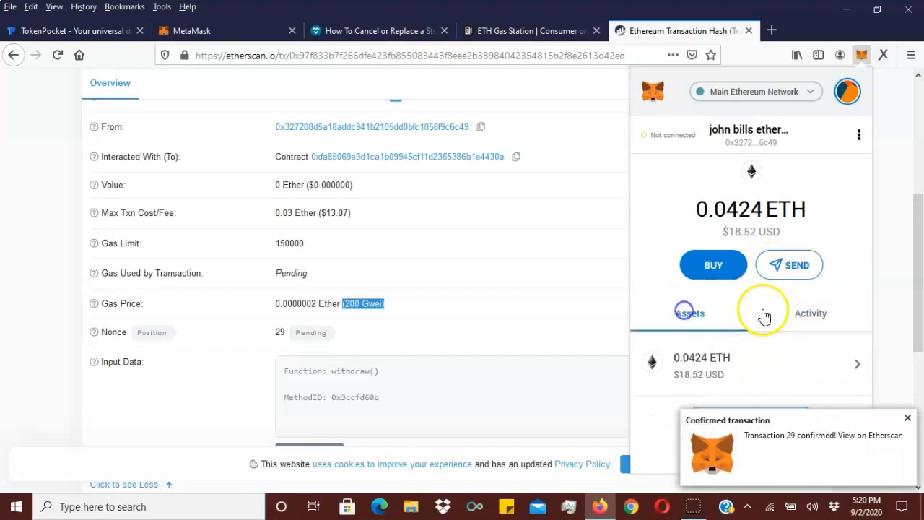
{"action": "left_click", "coordinate": [809, 312]}
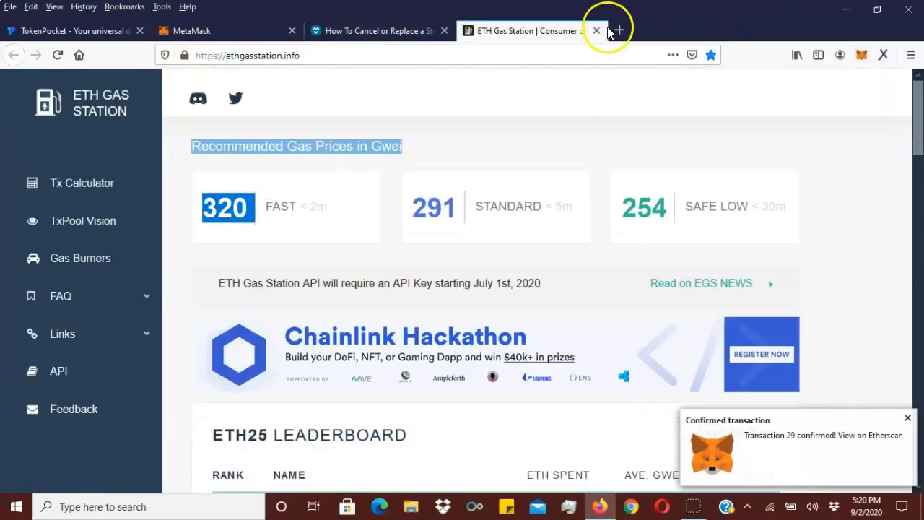
Close ETH Gas Station and open the account's Etherscan page via the account menu
{"action": "left_click", "coordinate": [595, 30]}
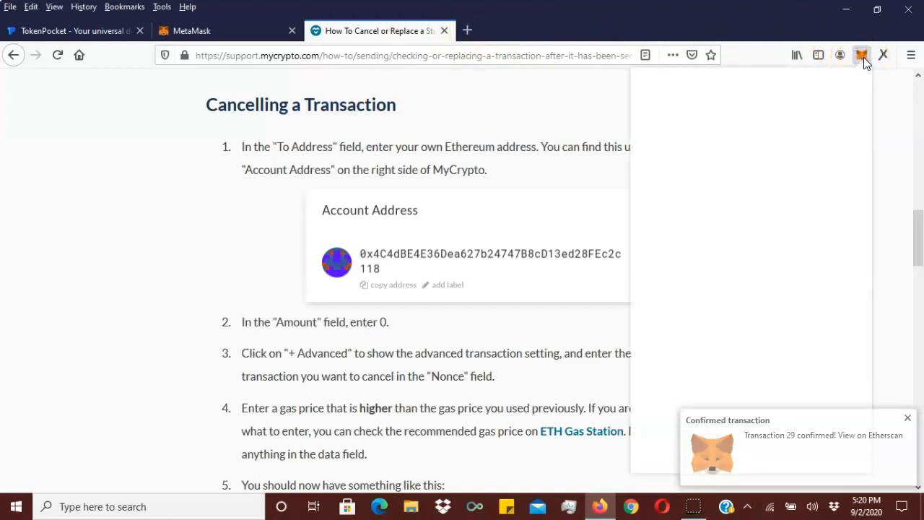
{"action": "left_click", "coordinate": [907, 418]}
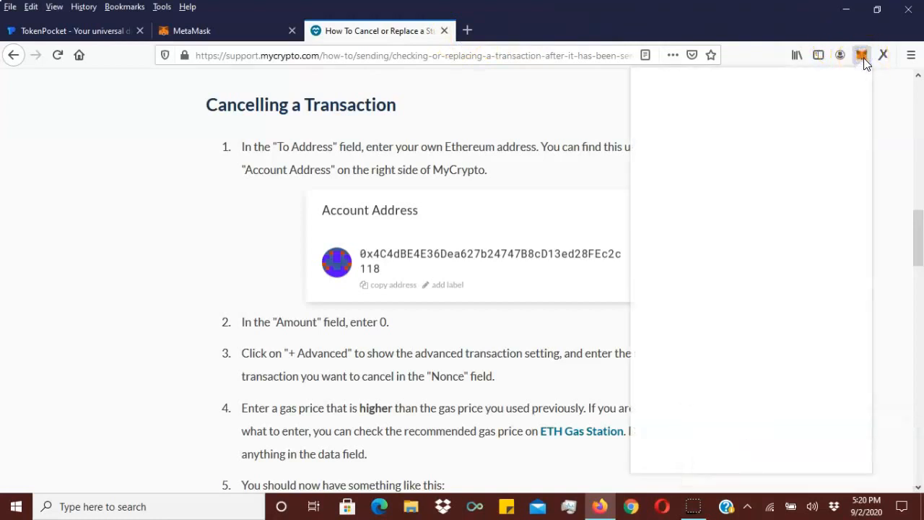
{"action": "left_click", "coordinate": [860, 55]}
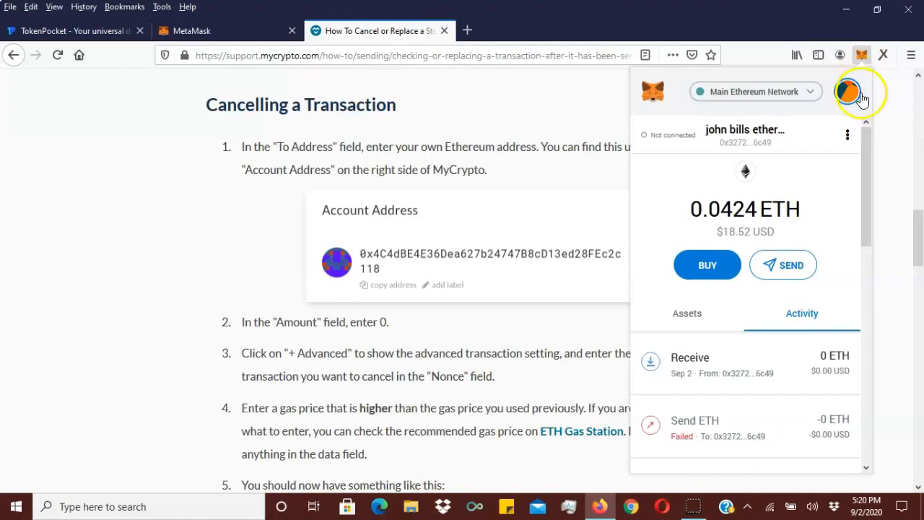
{"action": "mouse_move", "coordinate": [847, 91]}
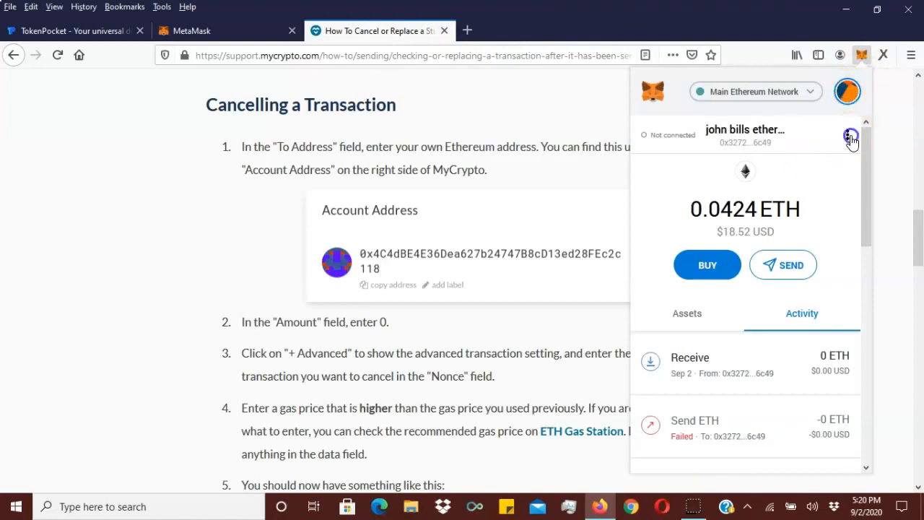
{"action": "left_click", "coordinate": [852, 137]}
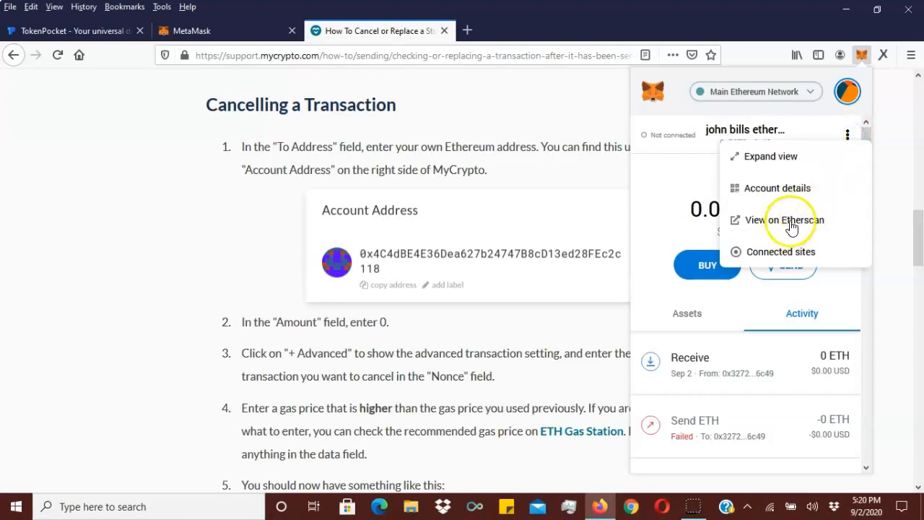
{"action": "left_click", "coordinate": [785, 220]}
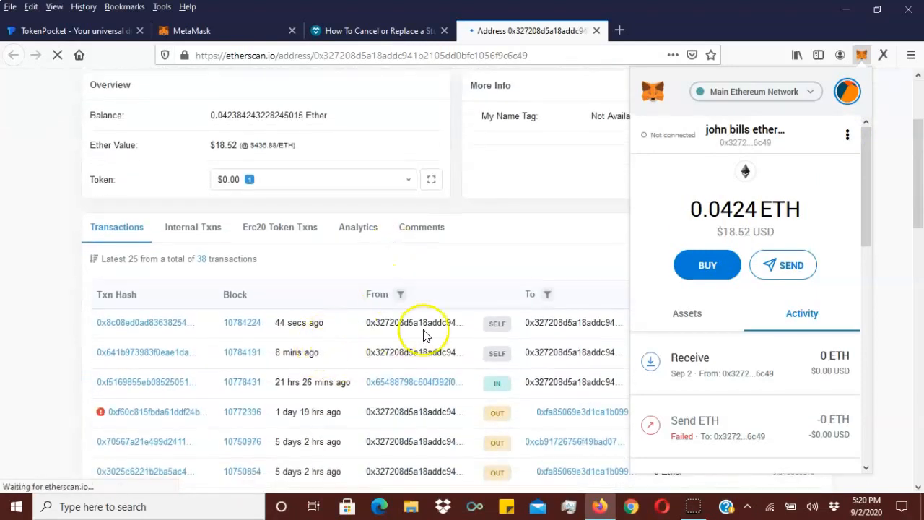
{"action": "scroll", "scroll_direction": "down", "scroll_amount": 3}
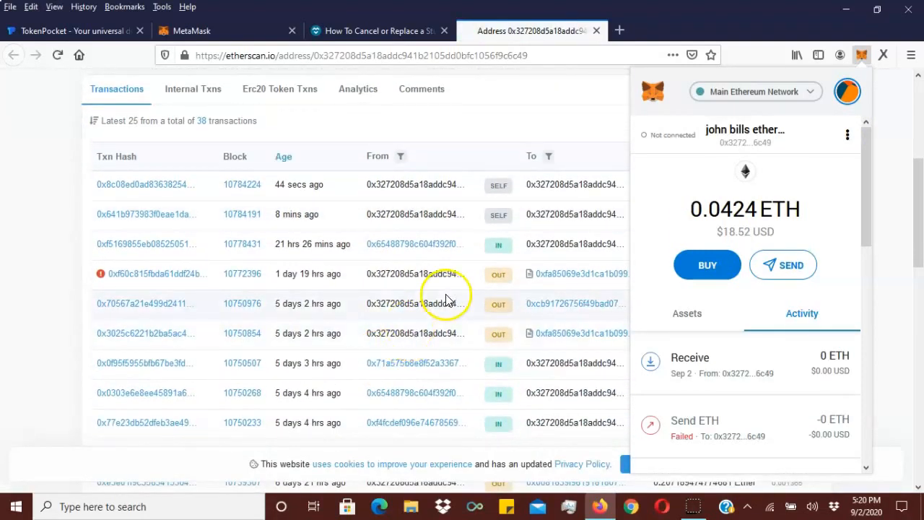
{"action": "scroll", "scroll_direction": "up", "scroll_amount": 3}
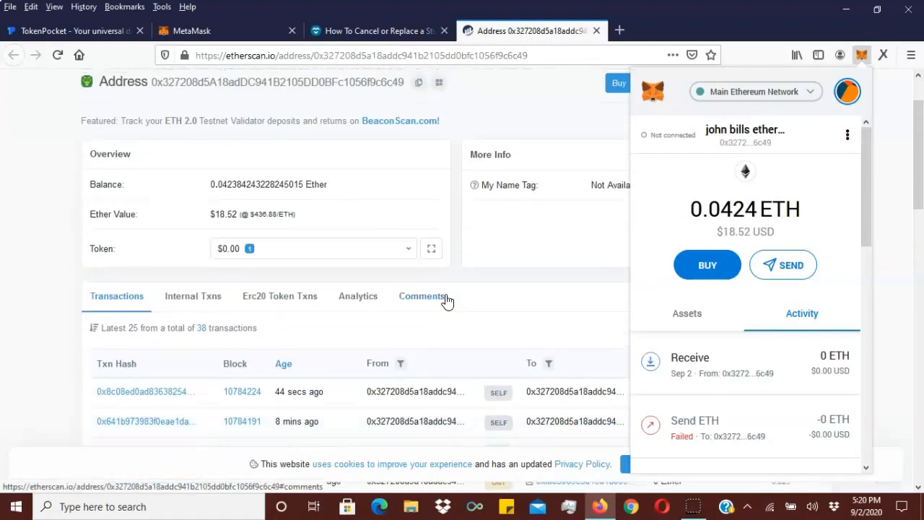
{"action": "mouse_move", "coordinate": [455, 317]}
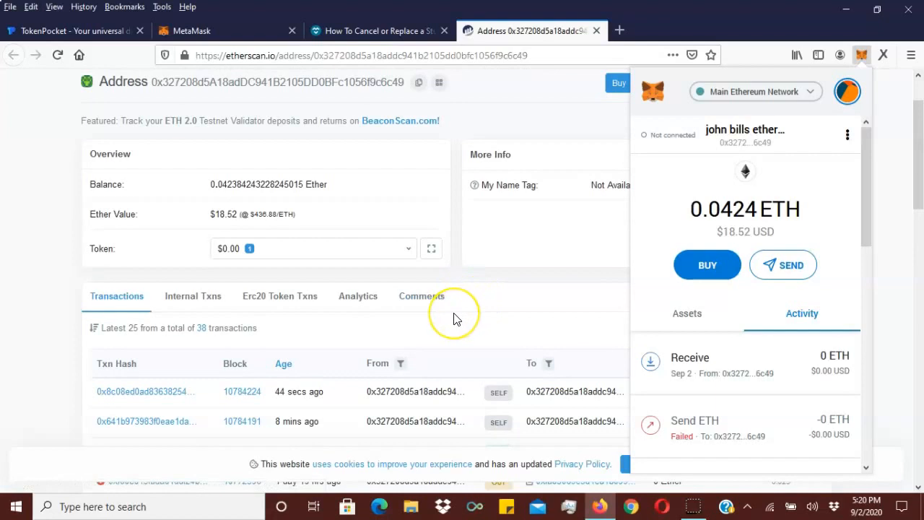
{"action": "mouse_move", "coordinate": [502, 280]}
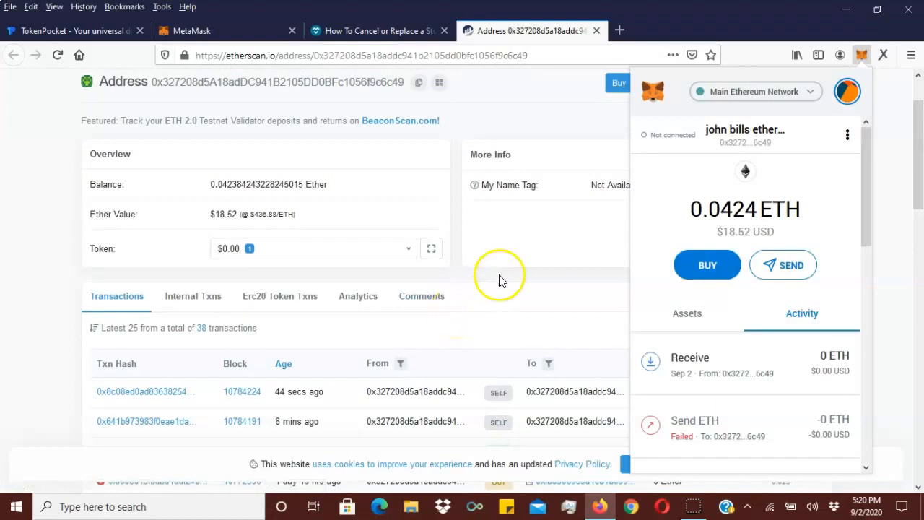
{"action": "scroll", "scroll_direction": "up", "scroll_amount": 3}
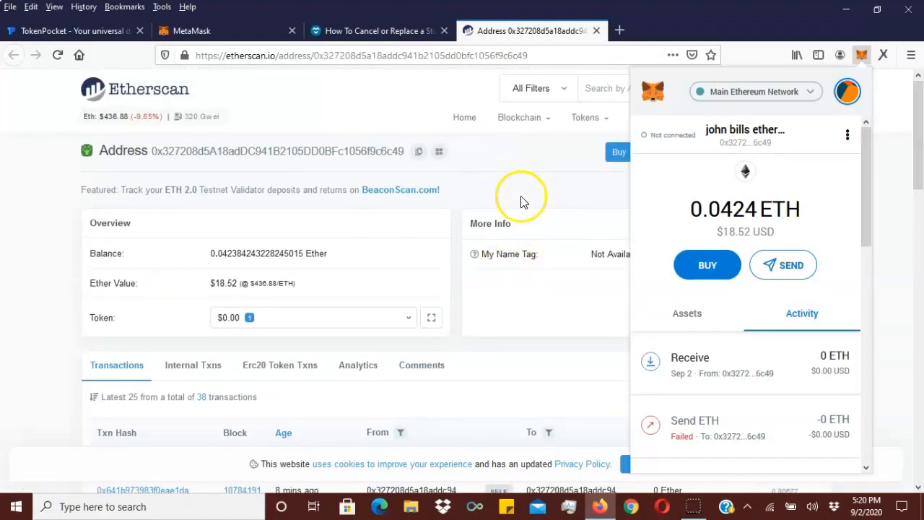
{"action": "mouse_move", "coordinate": [588, 324]}
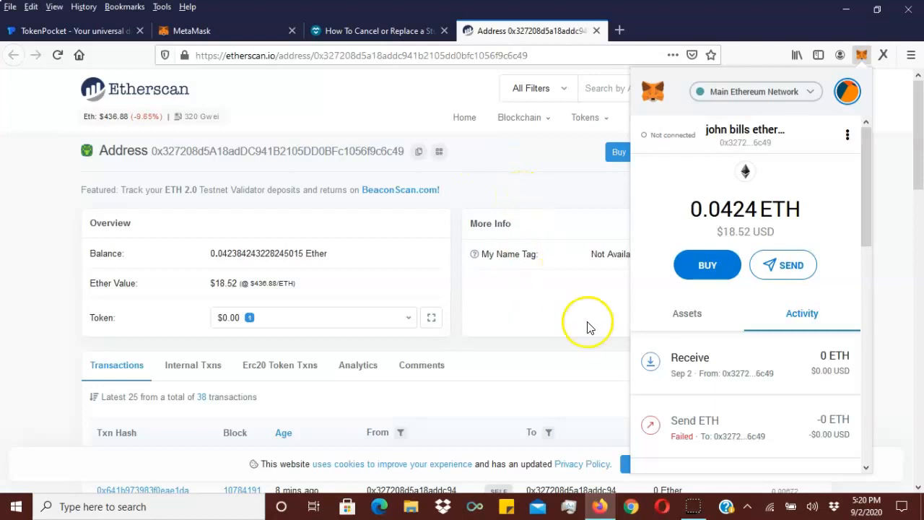
{"action": "mouse_move", "coordinate": [496, 157]}
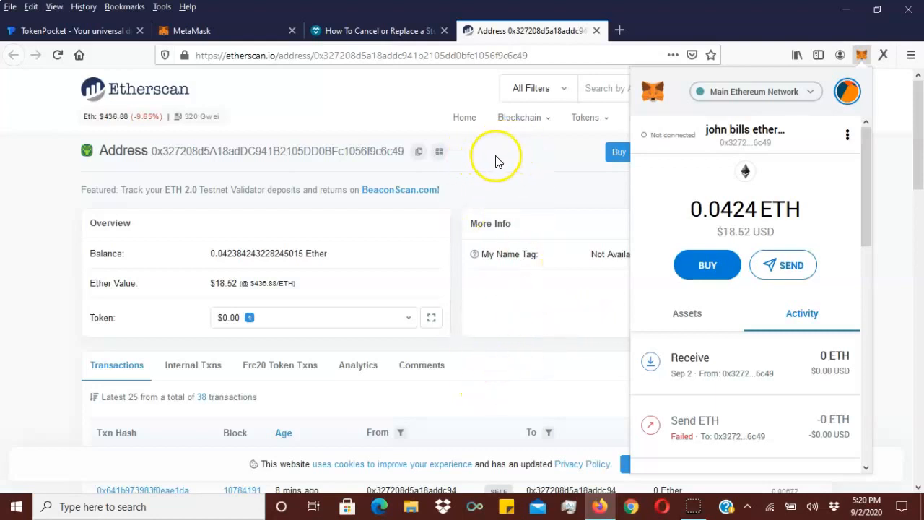
{"action": "mouse_move", "coordinate": [454, 112]}
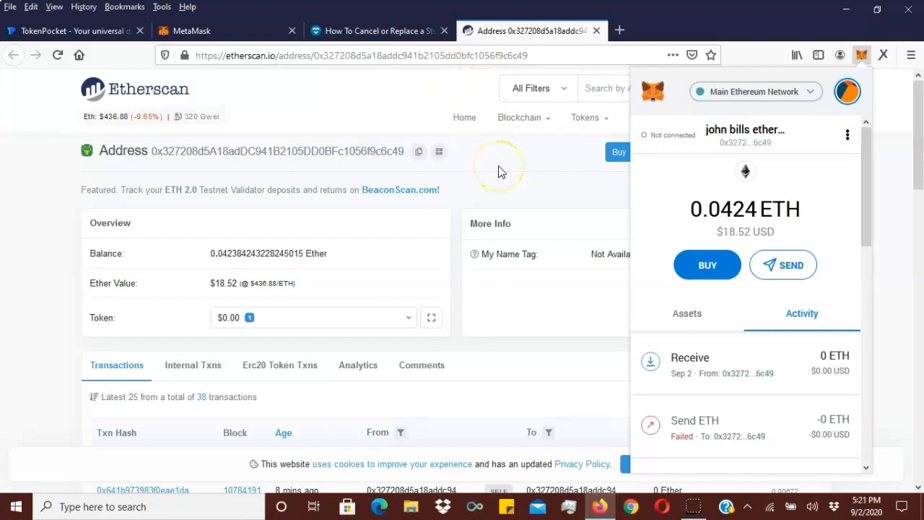
{"action": "mouse_move", "coordinate": [25, 494]}
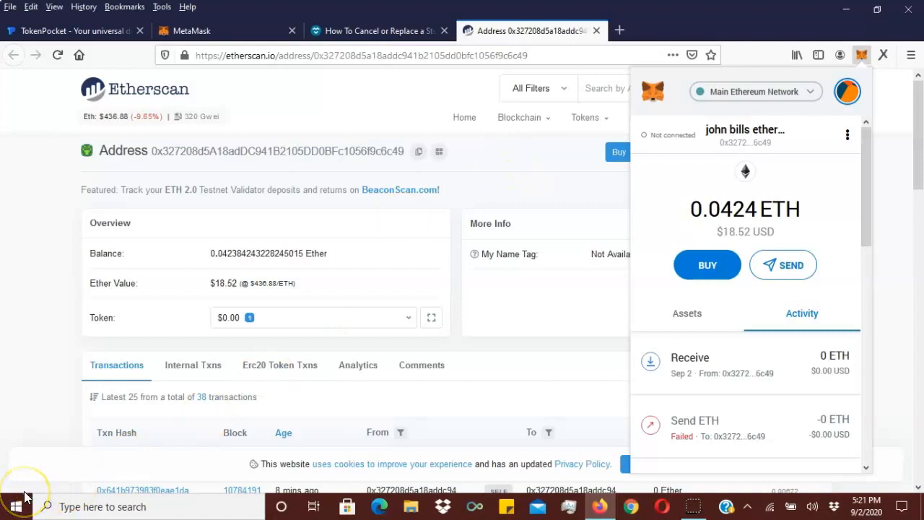